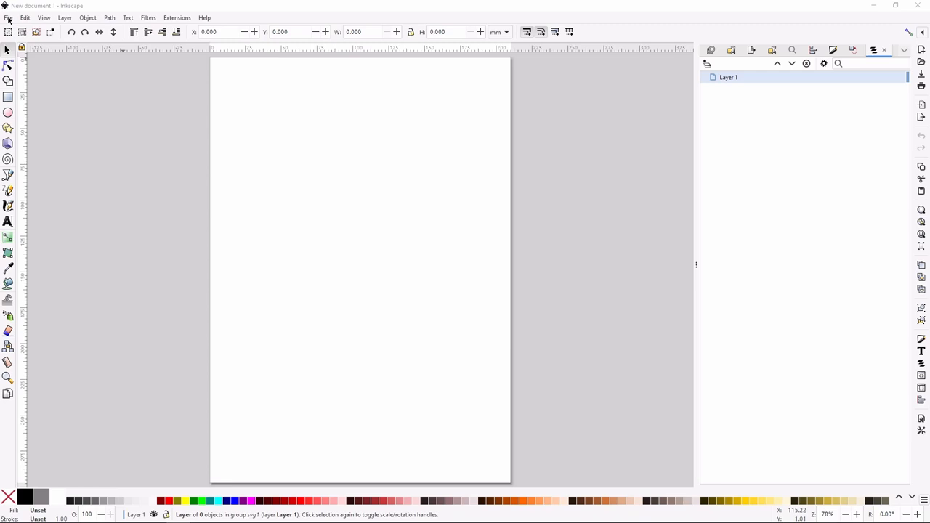
mouse_move(763, 96)
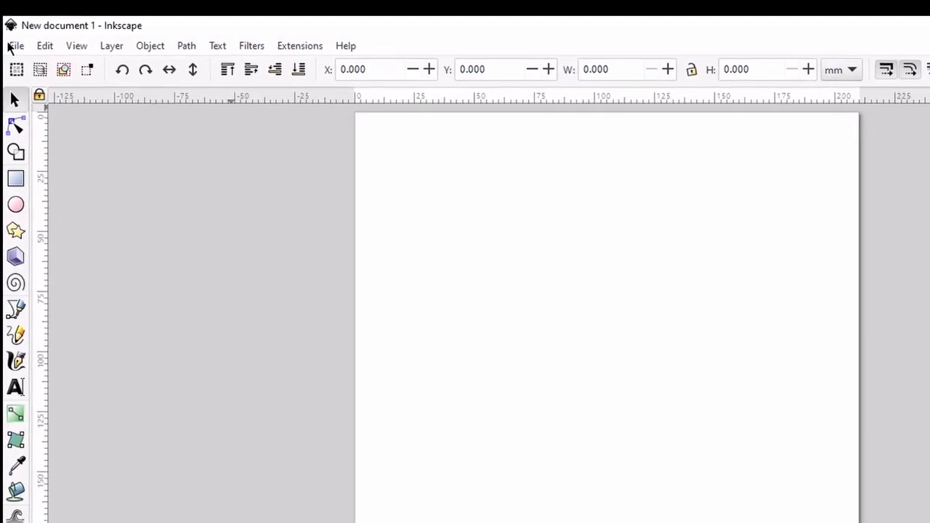
Open the lily sketch 16-min-8.png from the Desktop via File > Open.
left_click(14, 45)
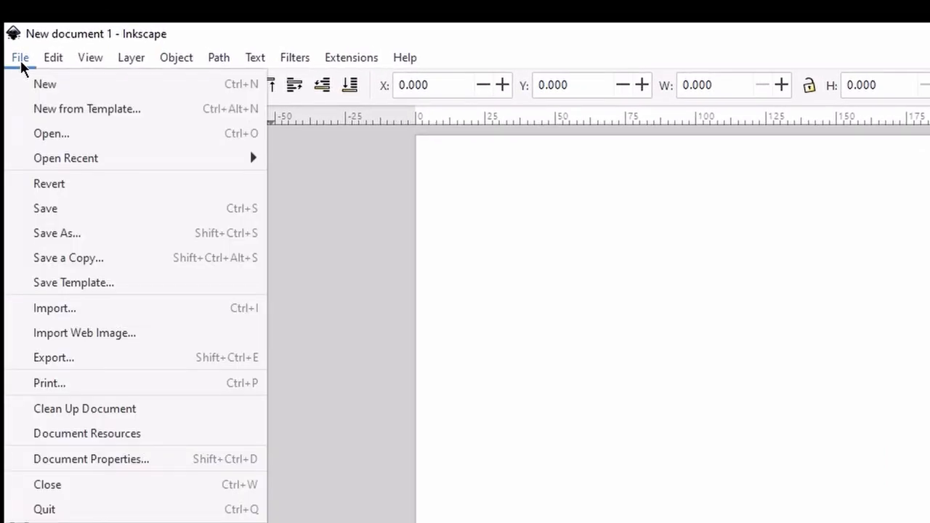
mouse_move(65, 157)
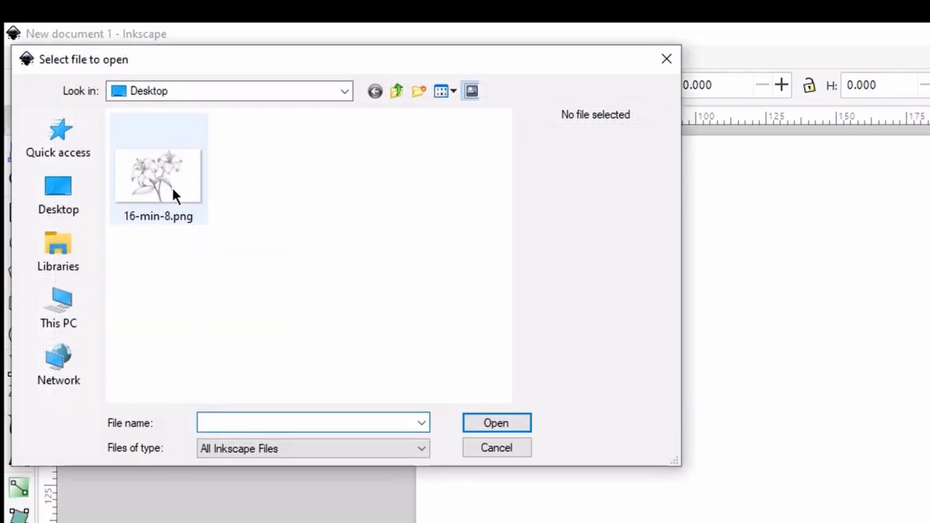
double_click(157, 175)
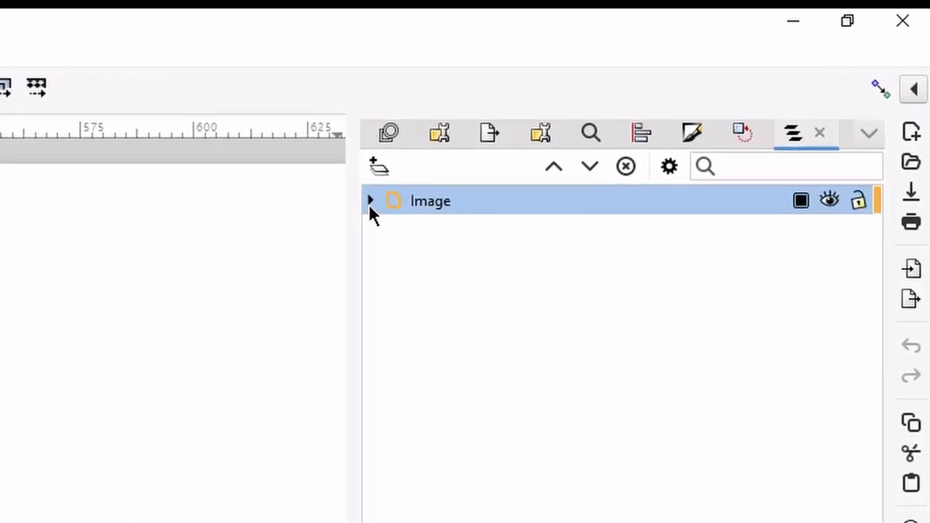
Expand the Image layer and lock its image1 object against moves.
left_click(369, 201)
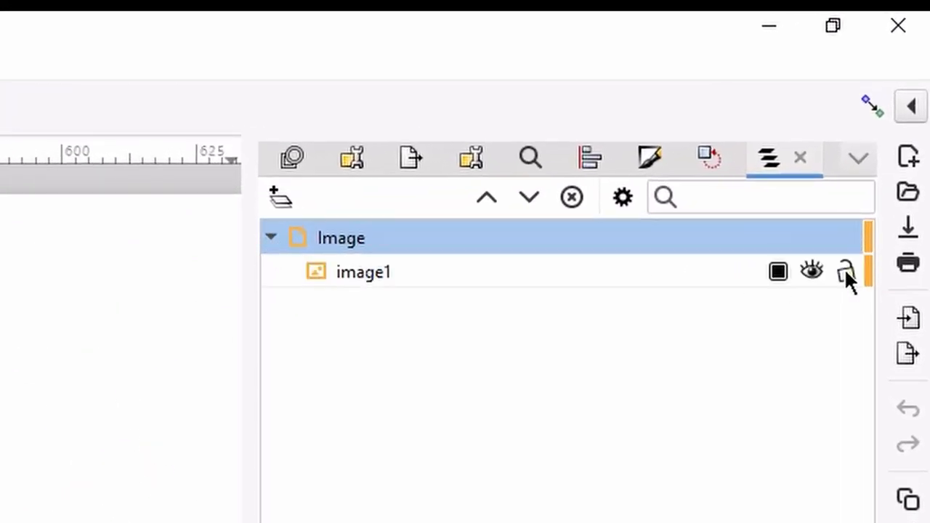
left_click(845, 272)
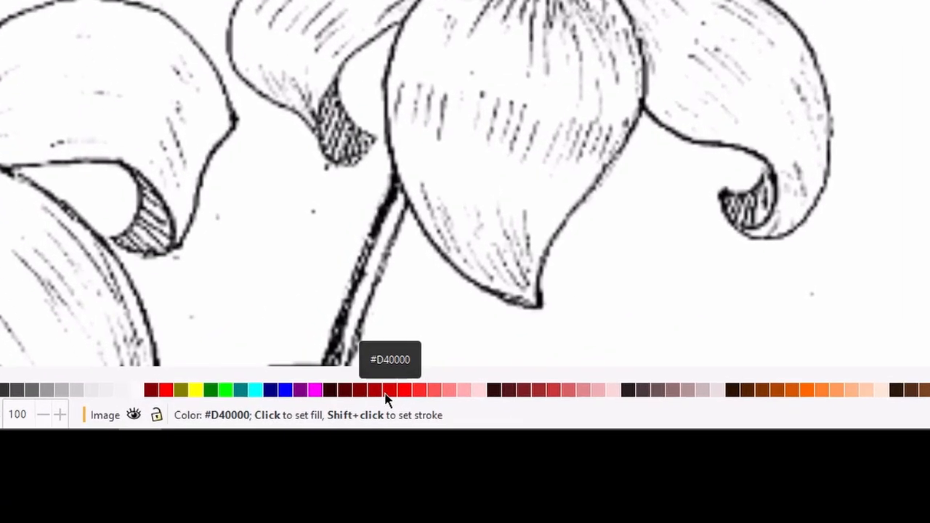
Bring up the fill/stroke options for the dark red #D40000 palette swatch.
right_click(386, 390)
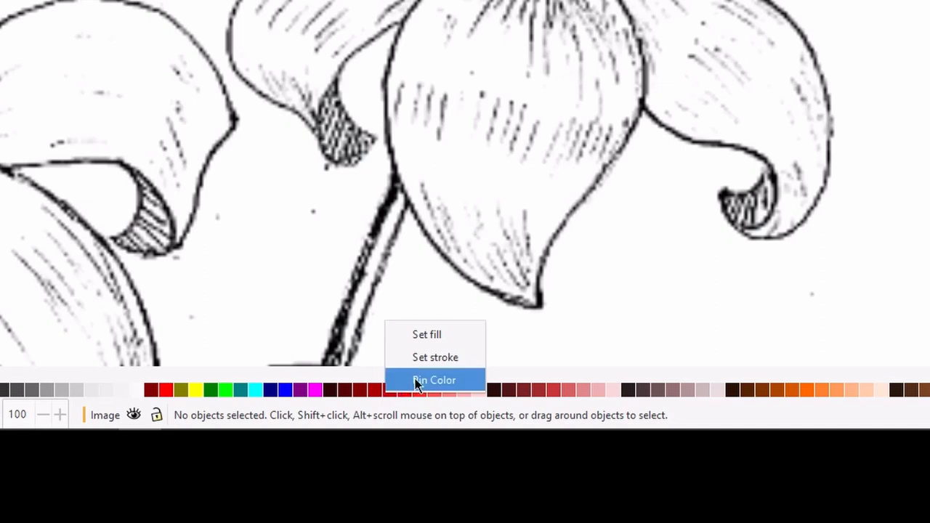
mouse_move(424, 357)
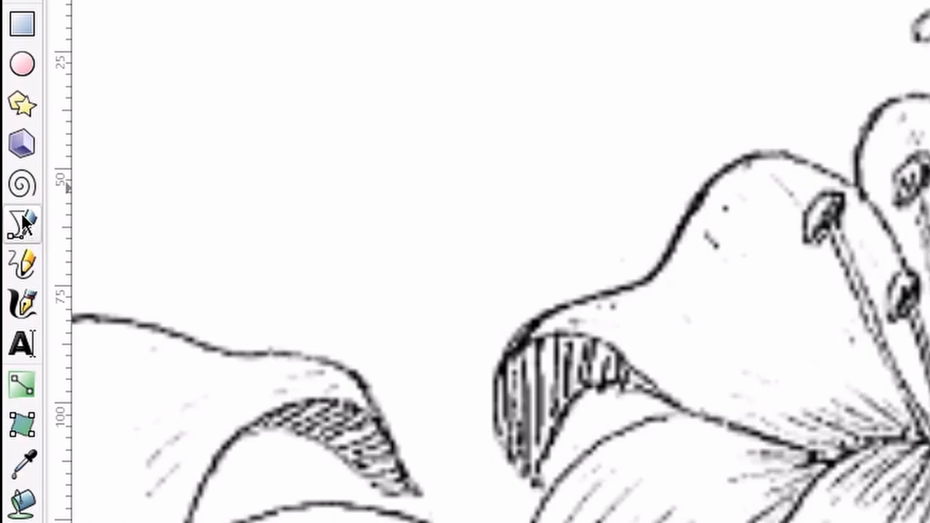
mouse_move(22, 224)
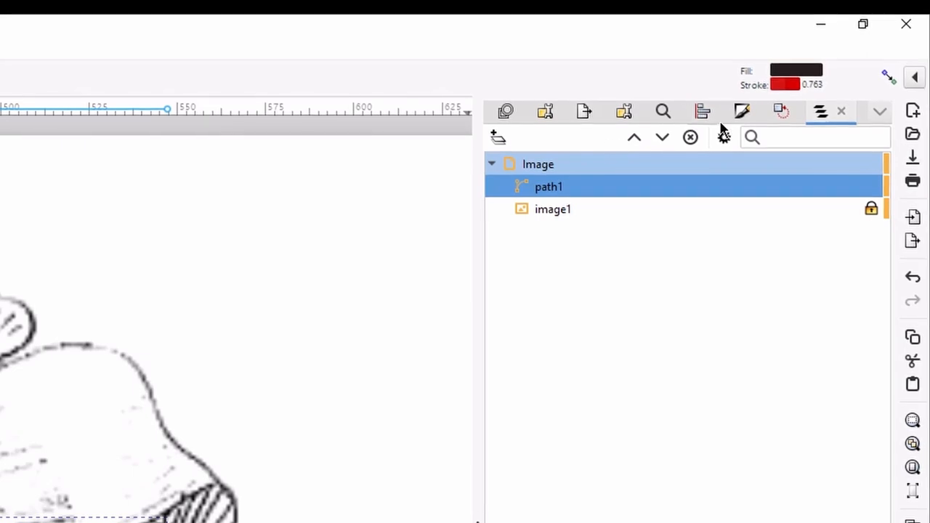
Lower the traced petal's opacity to 60% in Fill and Stroke.
left_click(741, 110)
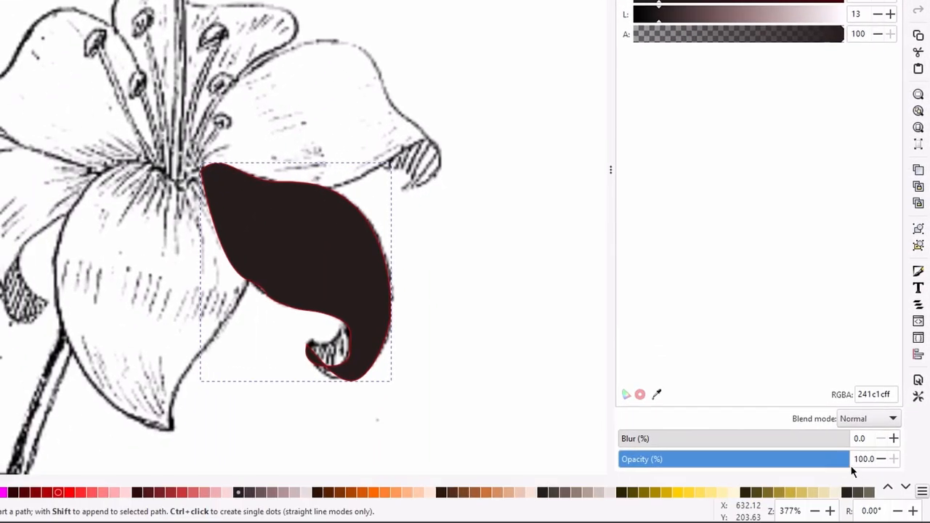
left_click_drag(843, 459, 763, 459)
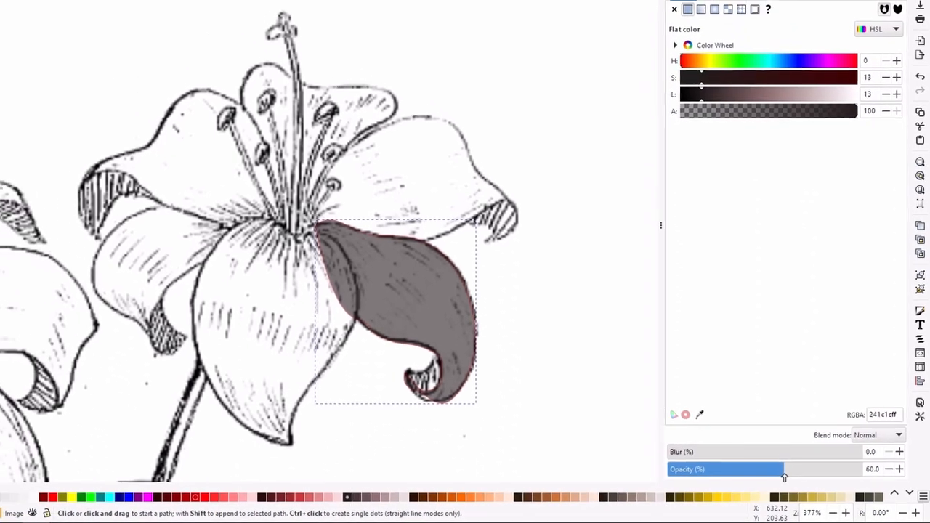
key("F11")
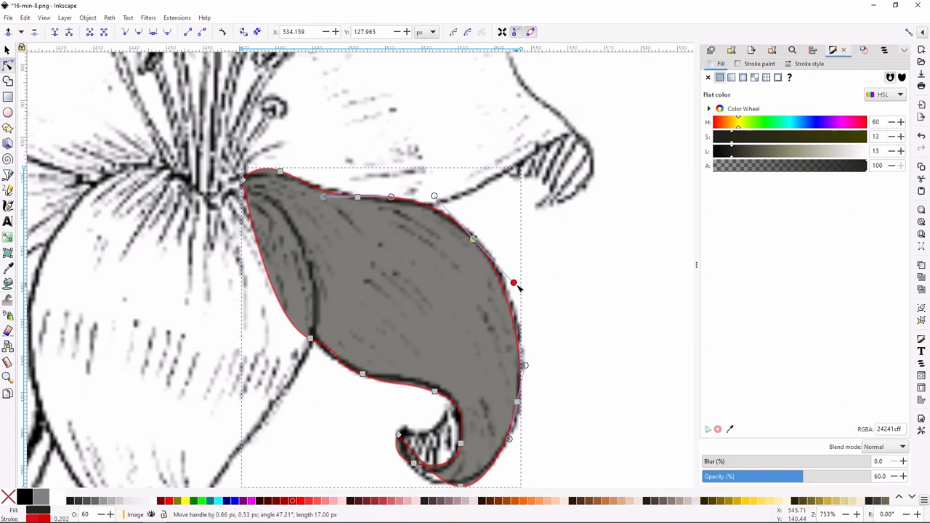
Fit the petal's right edge and curled-tip curves onto the sketch lines.
left_click_drag(514, 282, 520, 285)
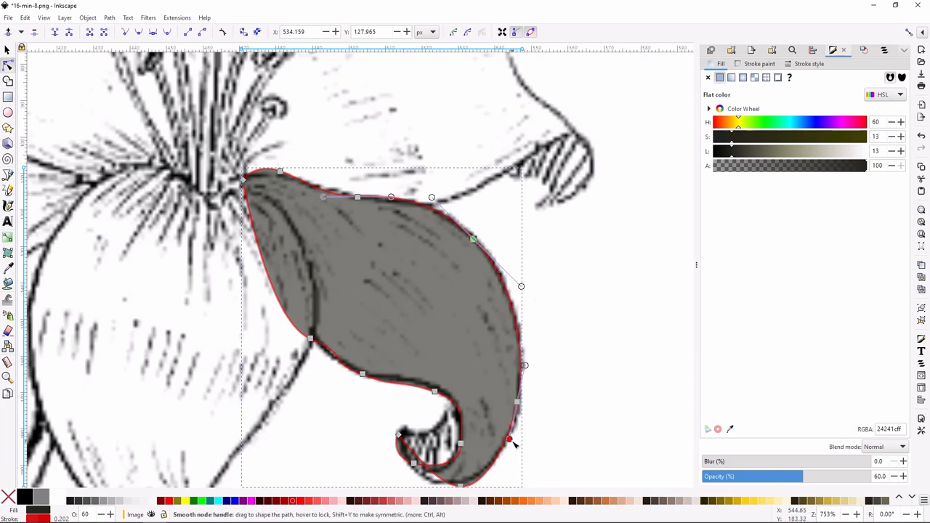
left_click_drag(508, 440, 508, 439)
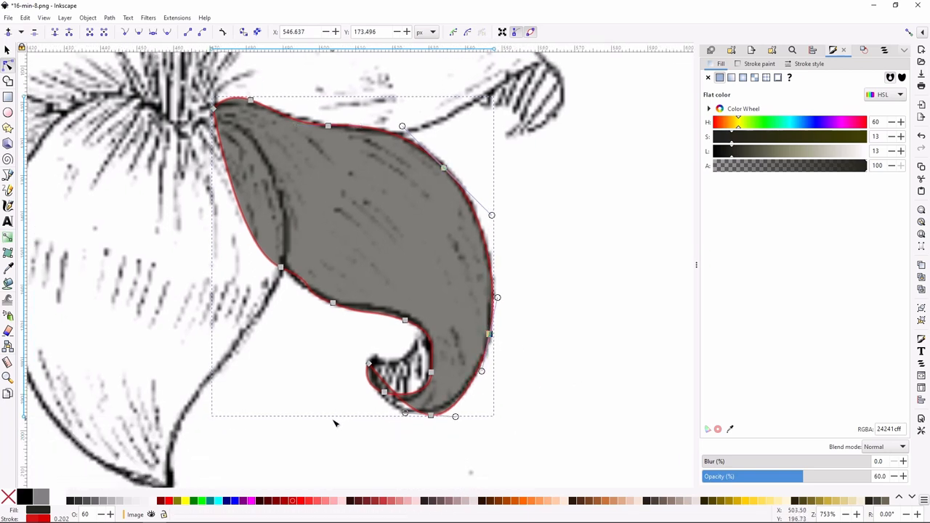
left_click_drag(403, 416, 396, 418)
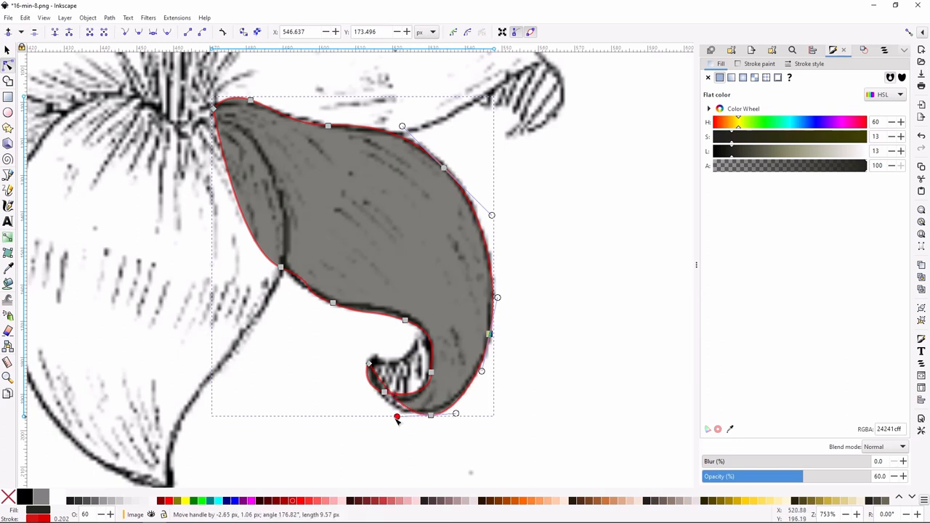
left_click_drag(397, 415, 363, 414)
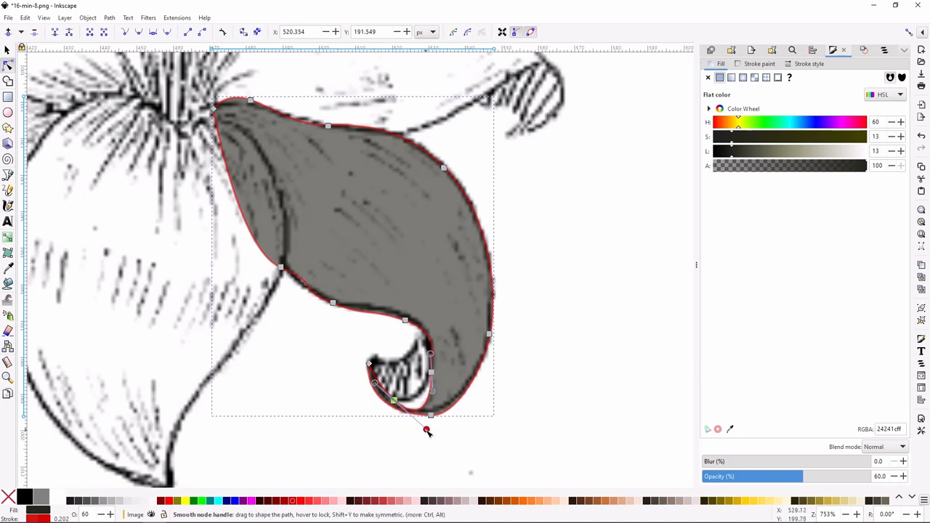
left_click_drag(427, 430, 404, 406)
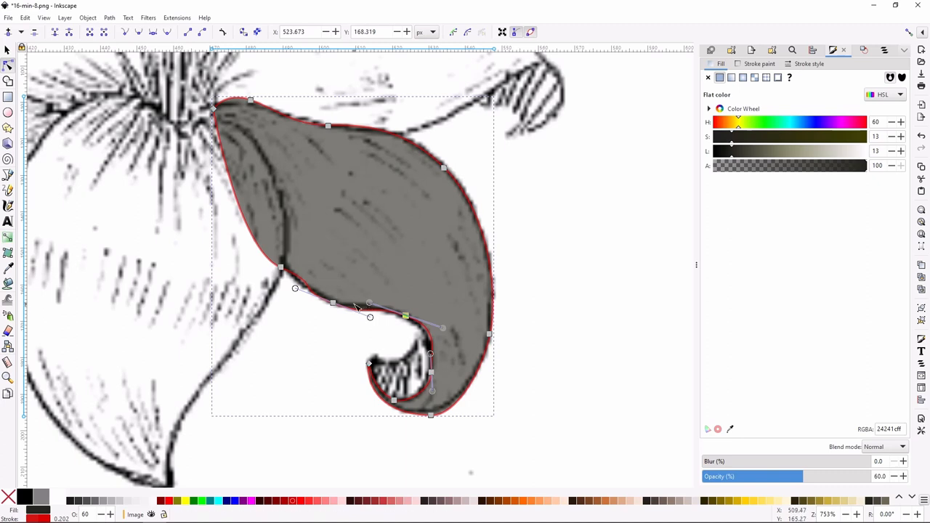
mouse_move(296, 296)
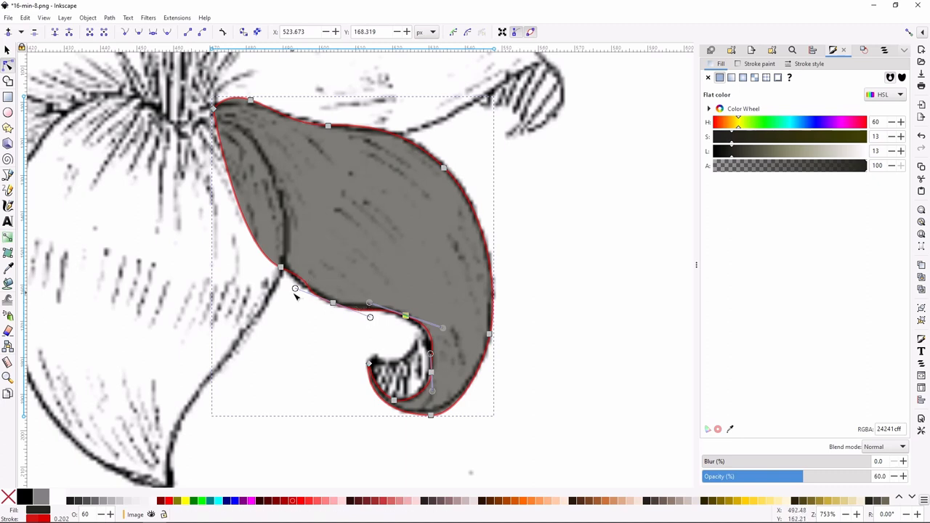
Align the petal's inner lower edge with the sketch leading into the curl.
left_click_drag(296, 288, 305, 296)
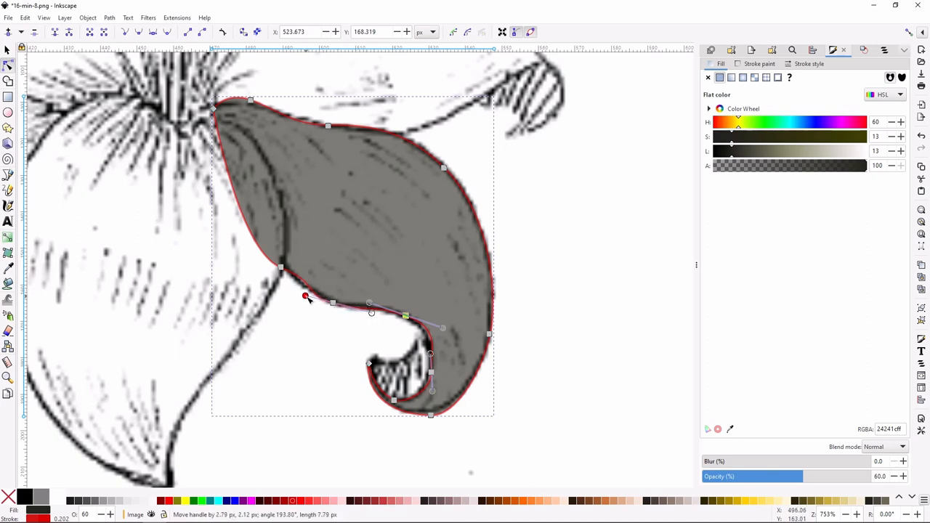
left_click_drag(305, 297, 295, 293)
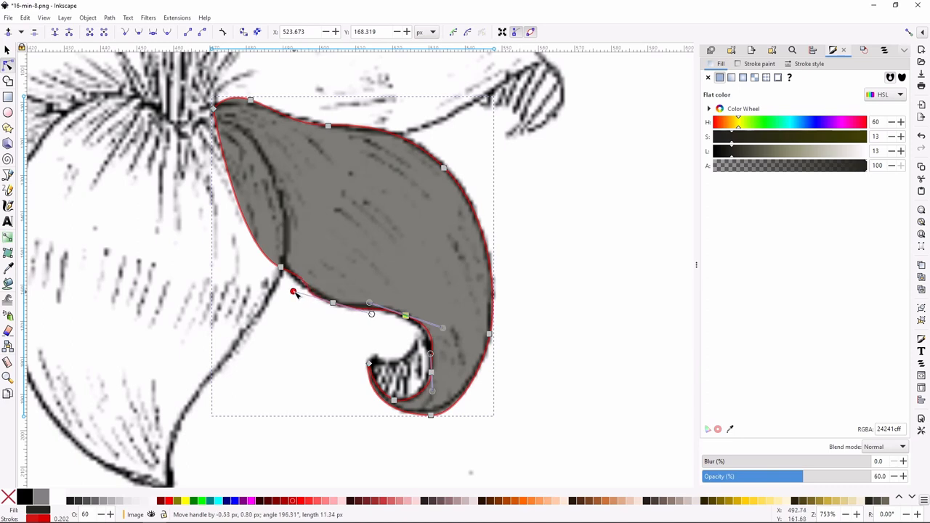
left_click_drag(293, 294, 318, 299)
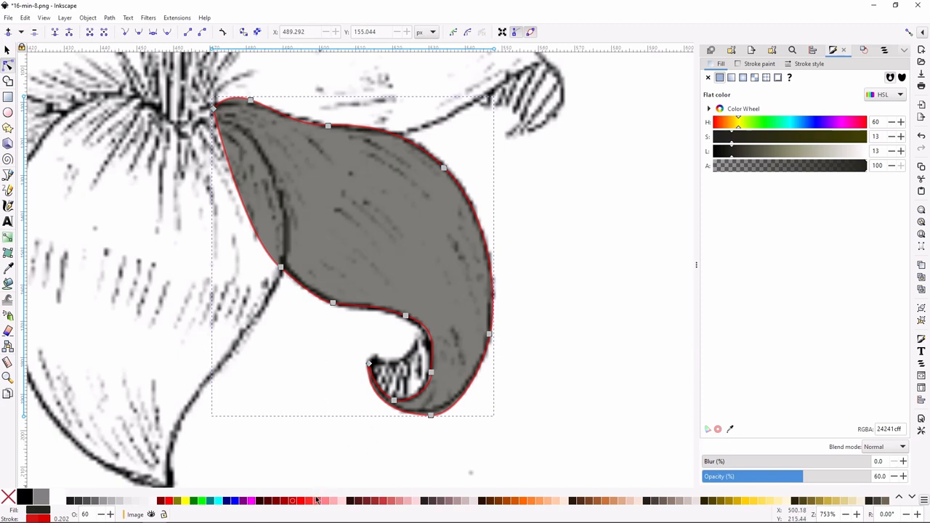
mouse_move(85, 140)
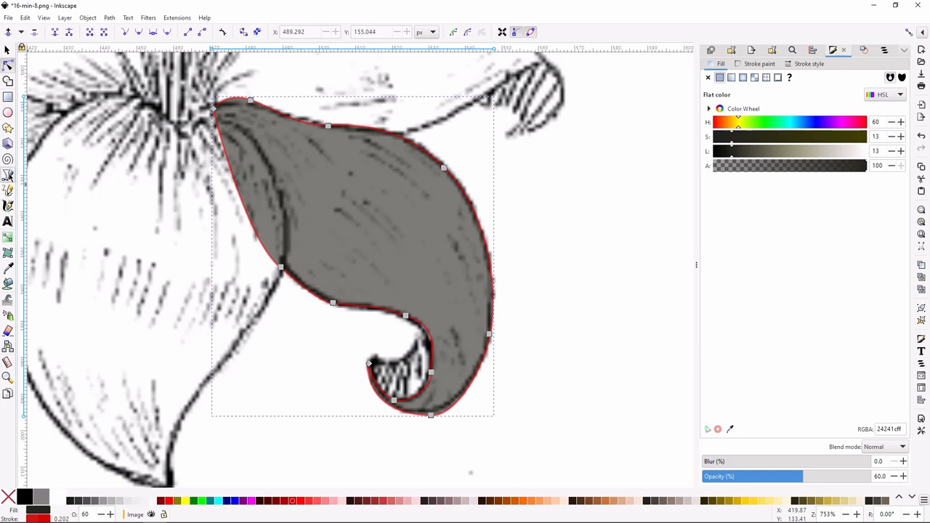
Draw a closed Pen path covering the inside of the petal's curled tip.
left_click(9, 176)
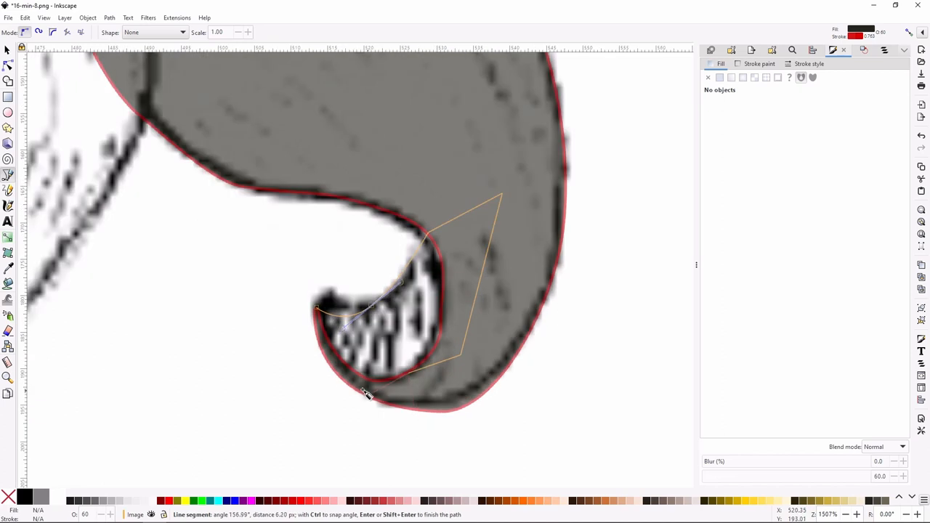
mouse_move(386, 395)
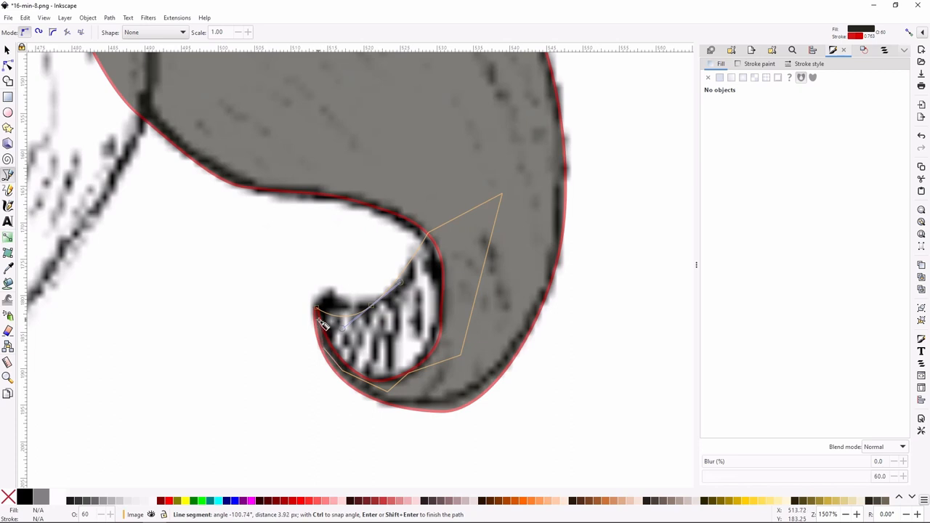
left_click(317, 308)
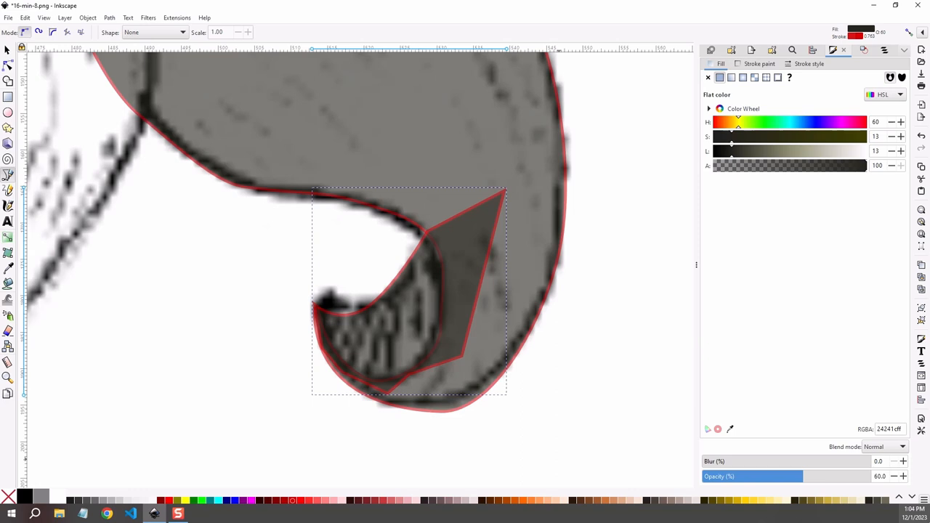
mouse_move(610, 363)
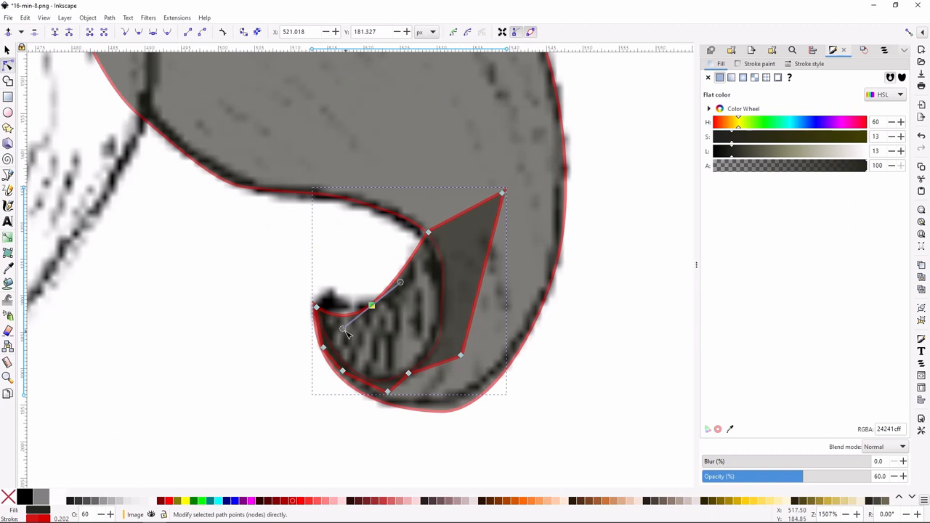
Move the curl shape's lower node onto the sketched fold line.
left_click_drag(345, 334, 342, 320)
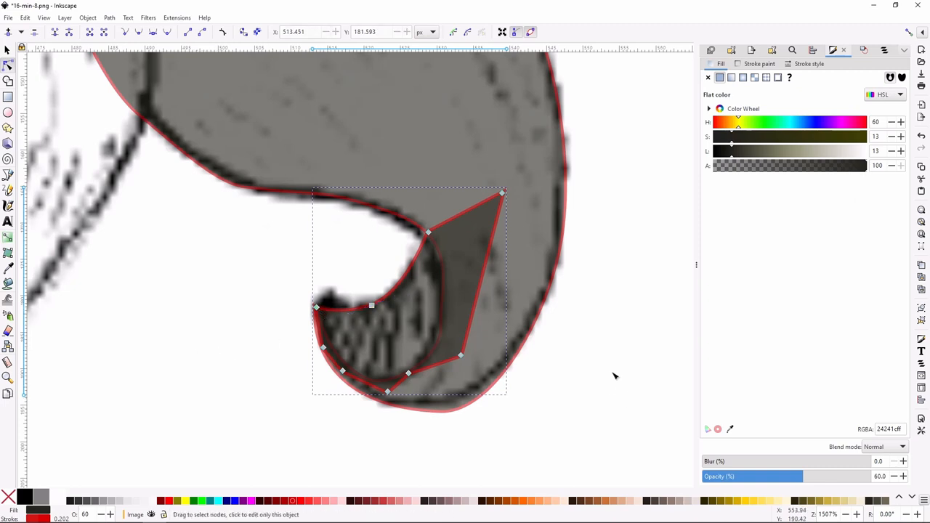
mouse_move(500, 314)
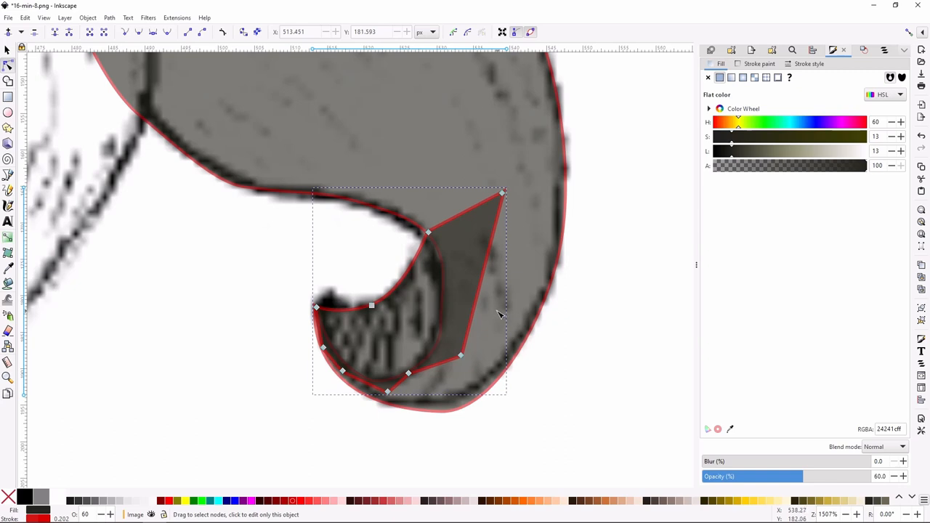
mouse_move(538, 331)
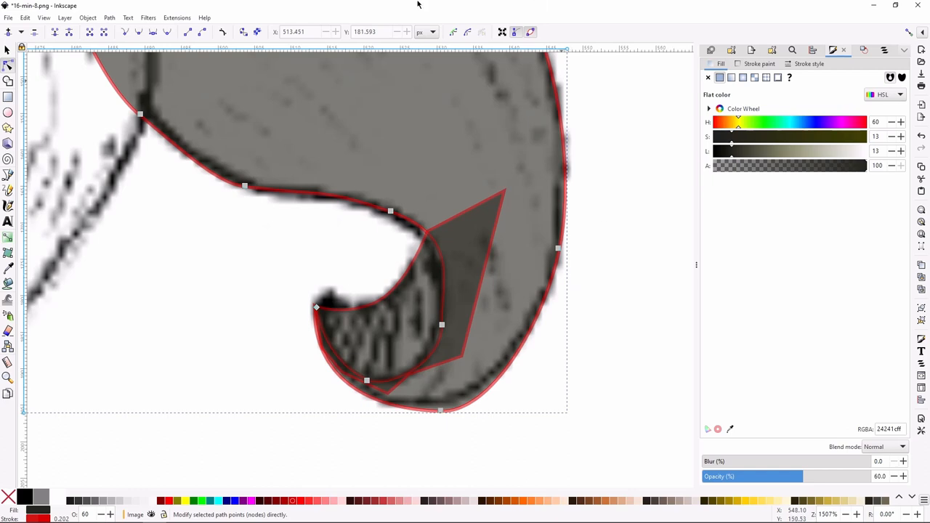
Select the petal with the curl piece and bring up the Path operations.
left_click(25, 17)
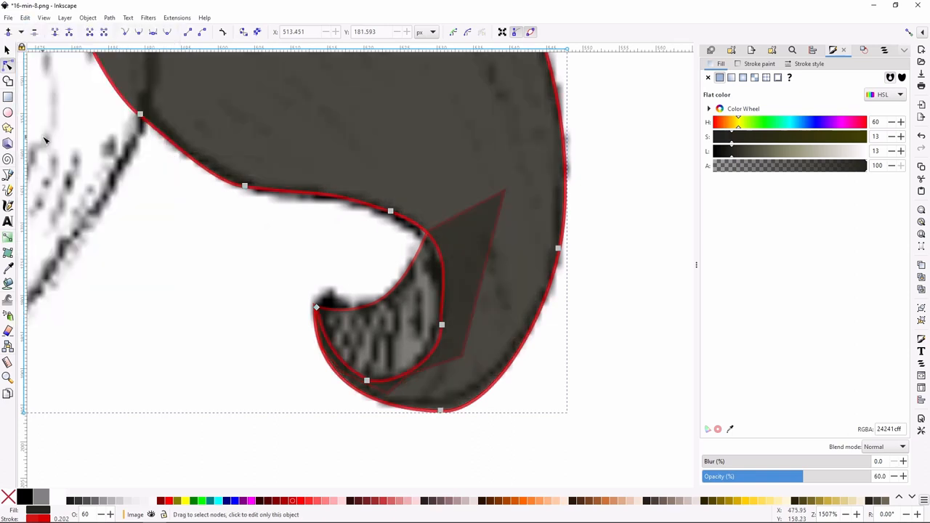
mouse_move(102, 149)
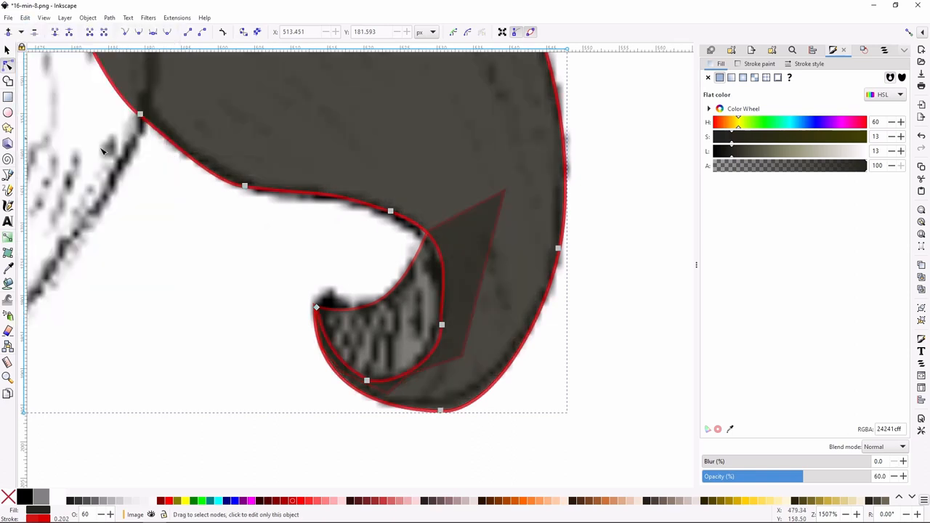
mouse_move(549, 319)
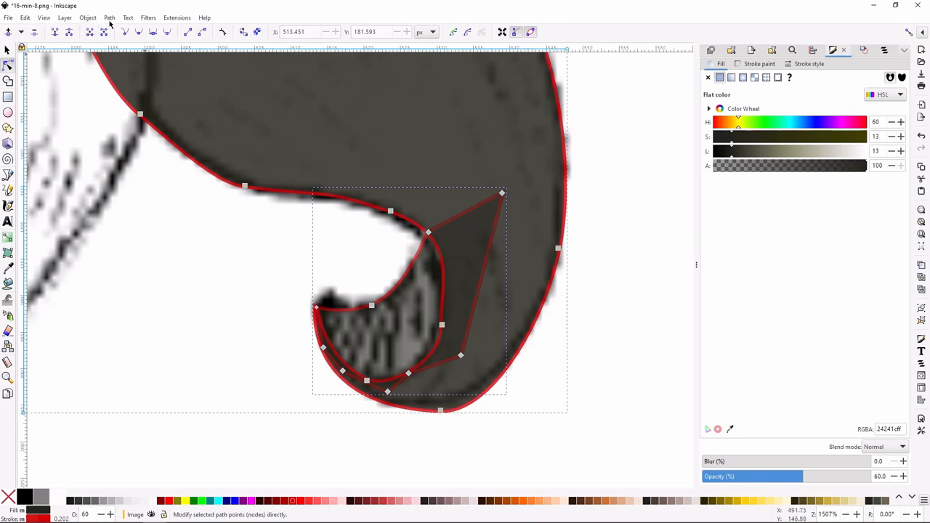
left_click(109, 18)
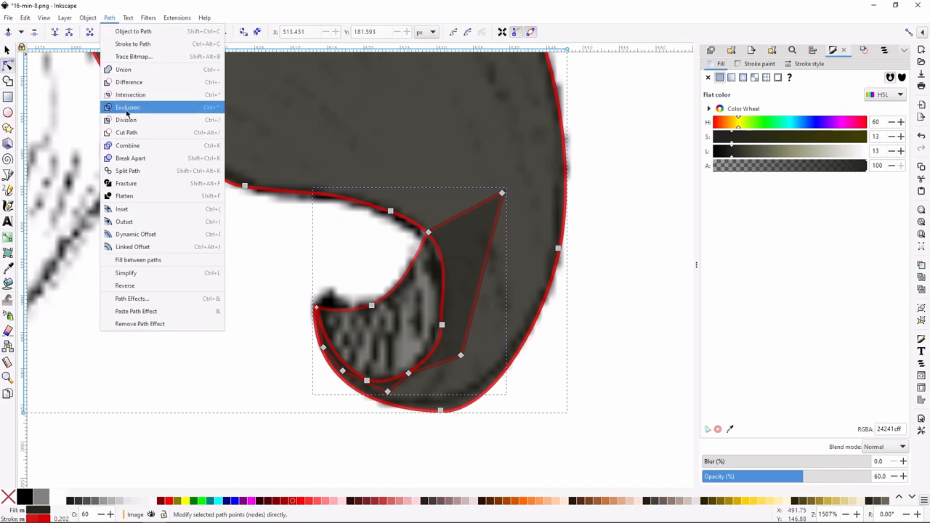
mouse_move(128, 107)
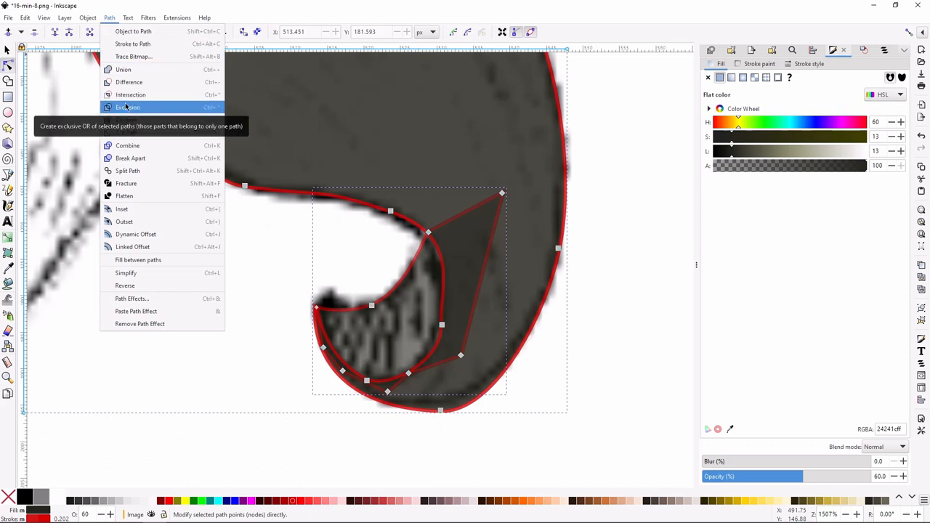
mouse_move(127, 132)
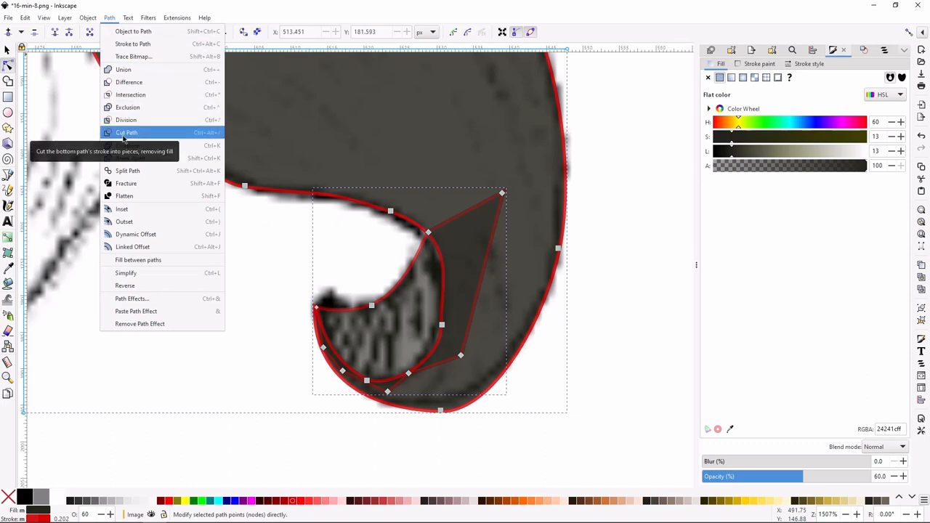
mouse_move(128, 170)
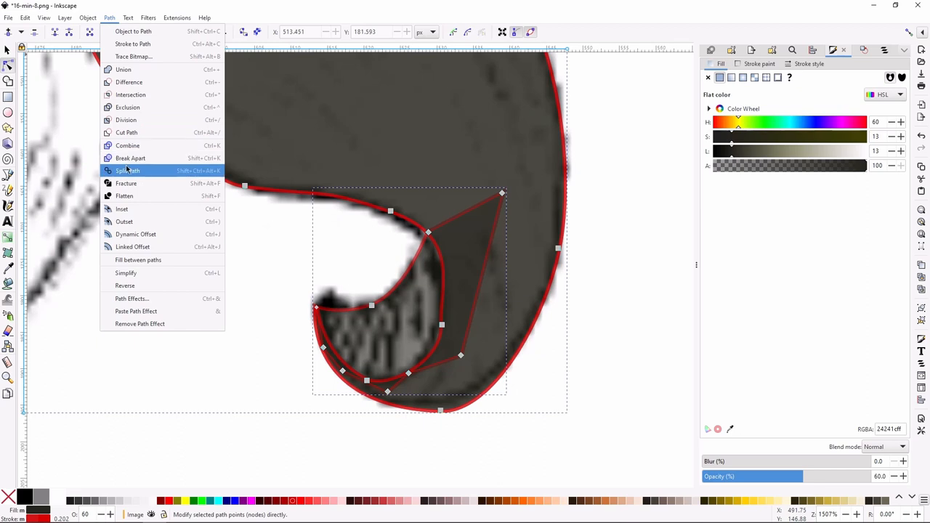
mouse_move(126, 132)
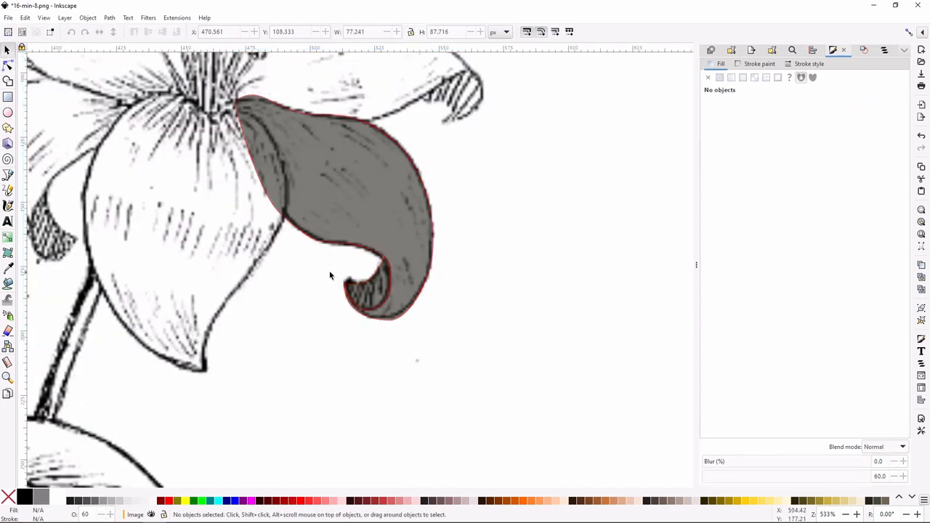
left_click(371, 298)
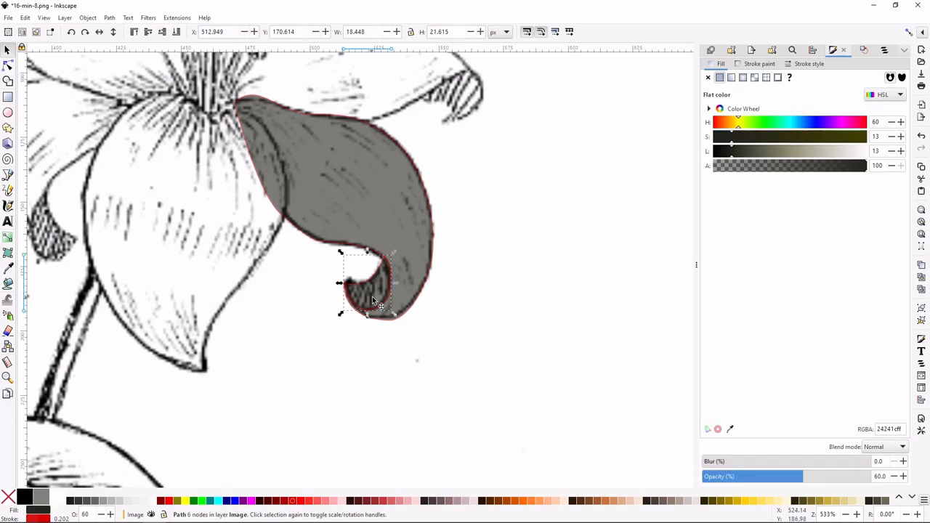
left_click_drag(371, 283, 282, 305)
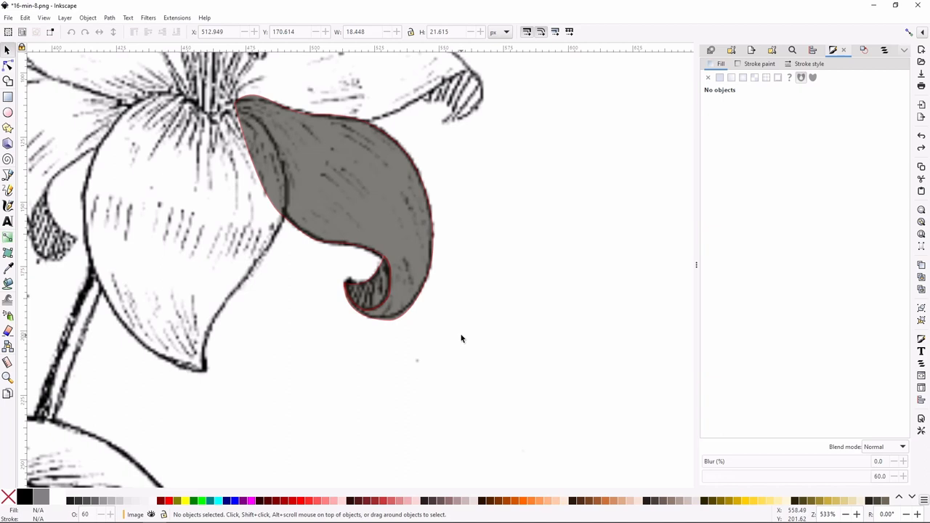
mouse_move(281, 340)
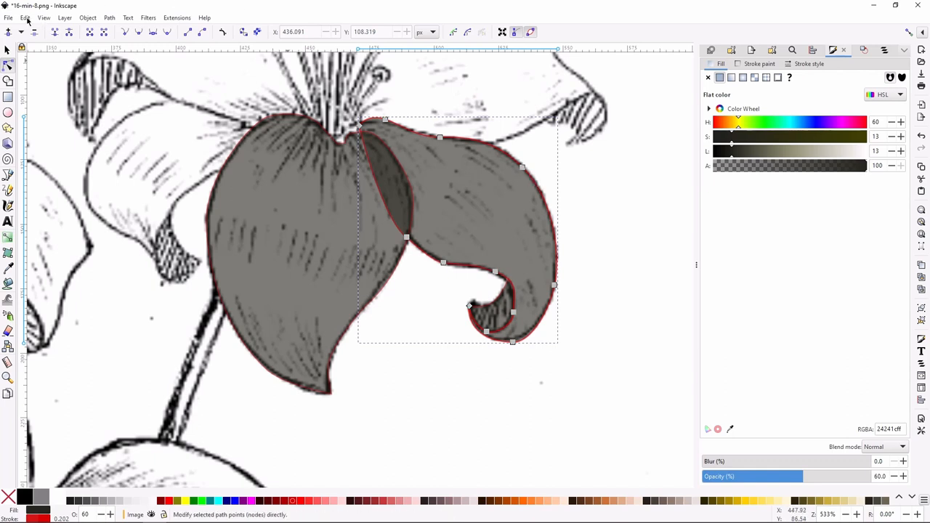
Apply a Path boolean to the two lower petals to remove their overlap.
left_click(43, 18)
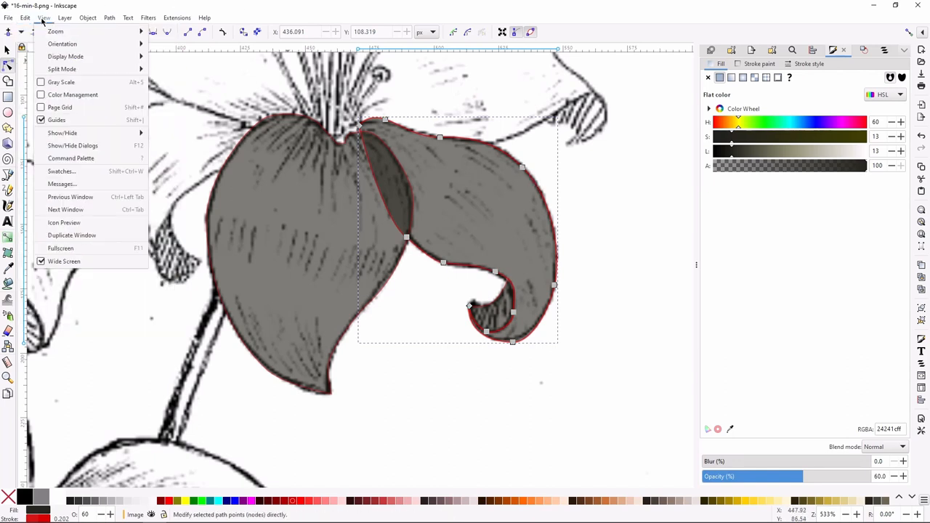
left_click(26, 17)
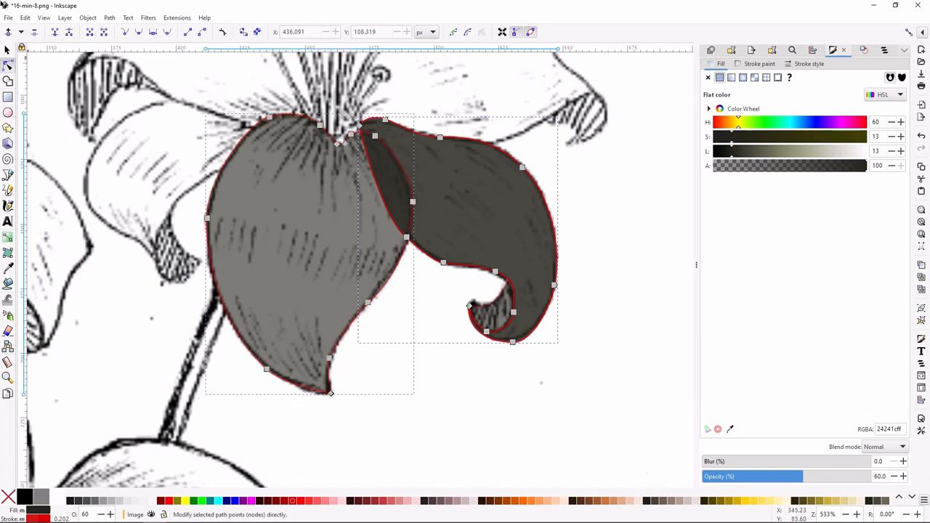
left_click(109, 17)
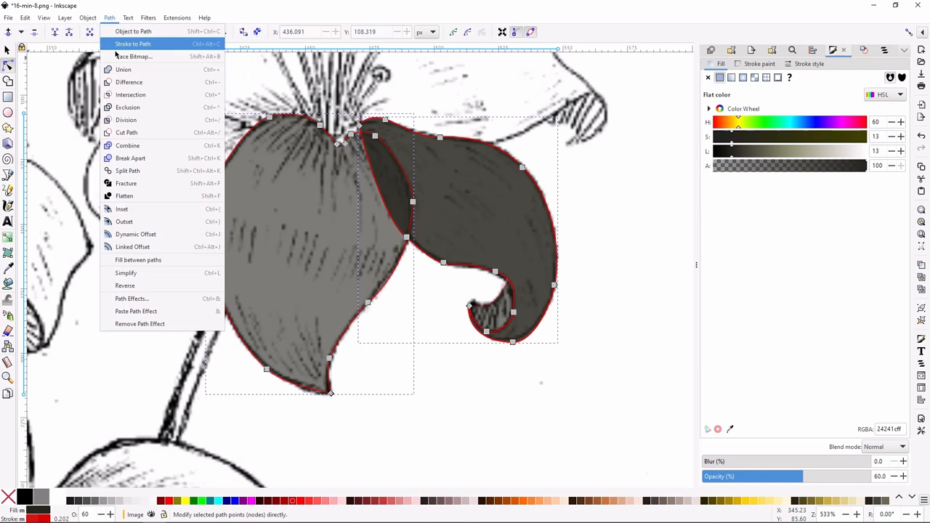
mouse_move(128, 108)
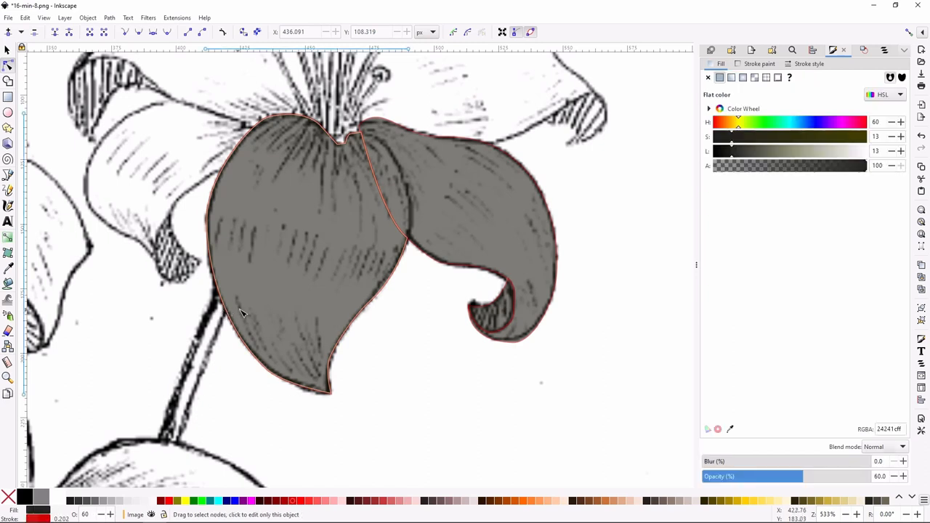
left_click(244, 314)
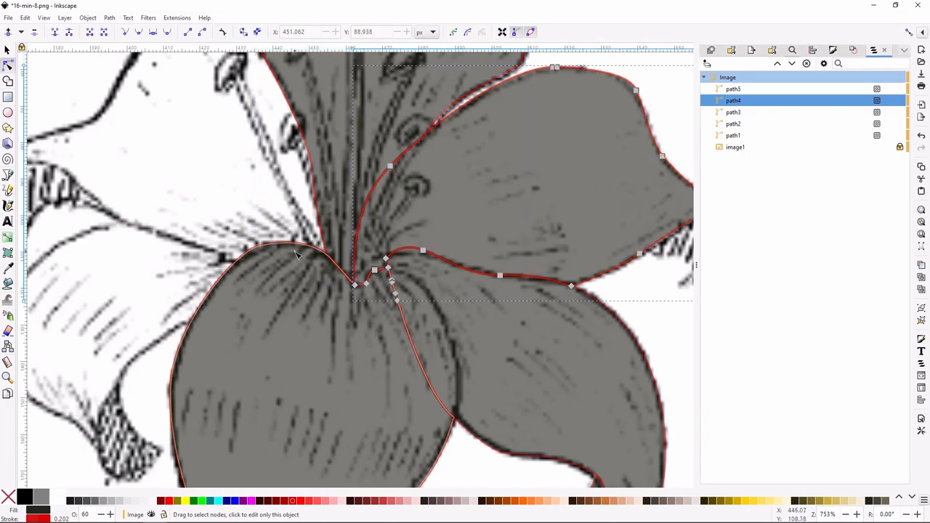
Deselect everything before tracing the next upper petal.
left_click(732, 112)
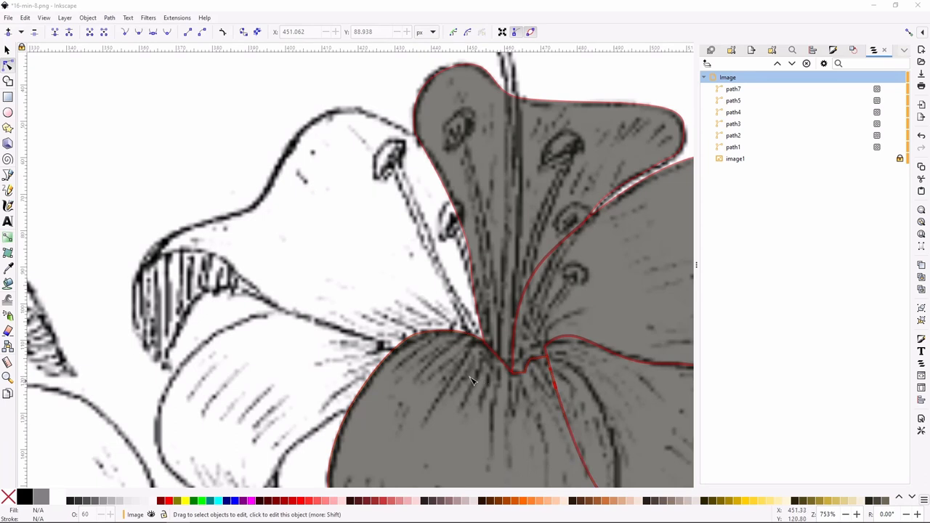
mouse_move(241, 260)
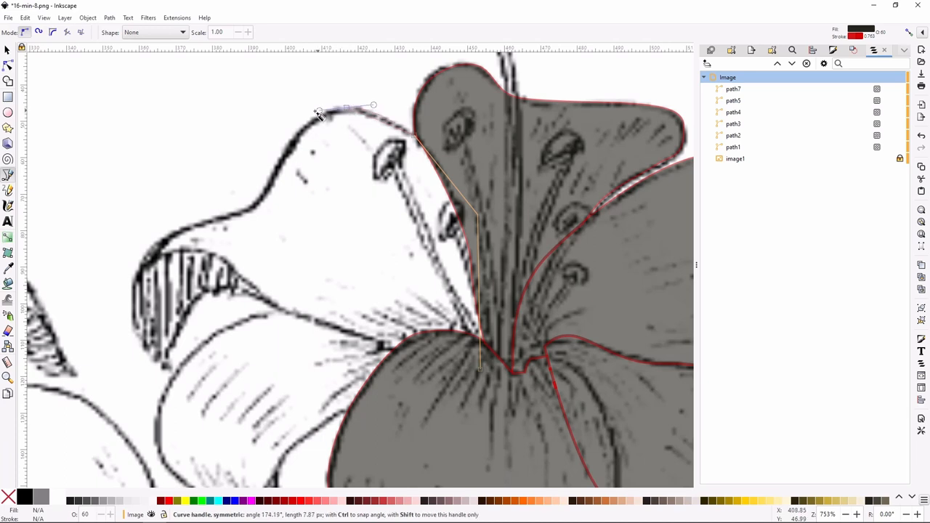
Draw curved Bezier segments along the left petal's edge to start its outline.
left_click_drag(319, 113, 254, 218)
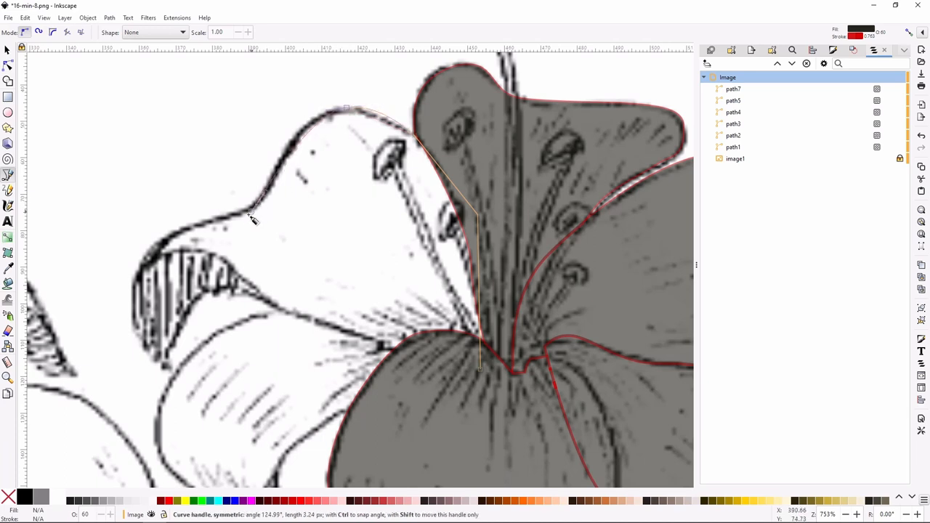
left_click_drag(250, 218, 157, 254)
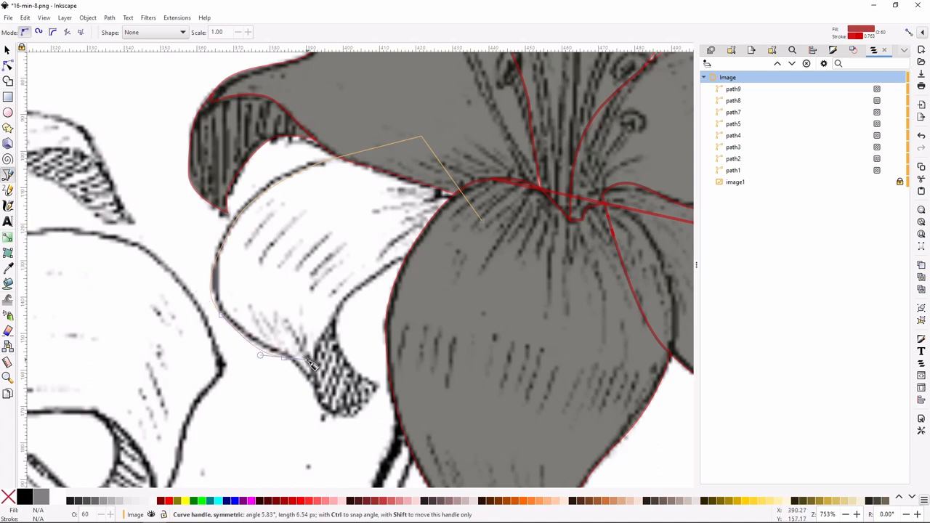
mouse_move(319, 392)
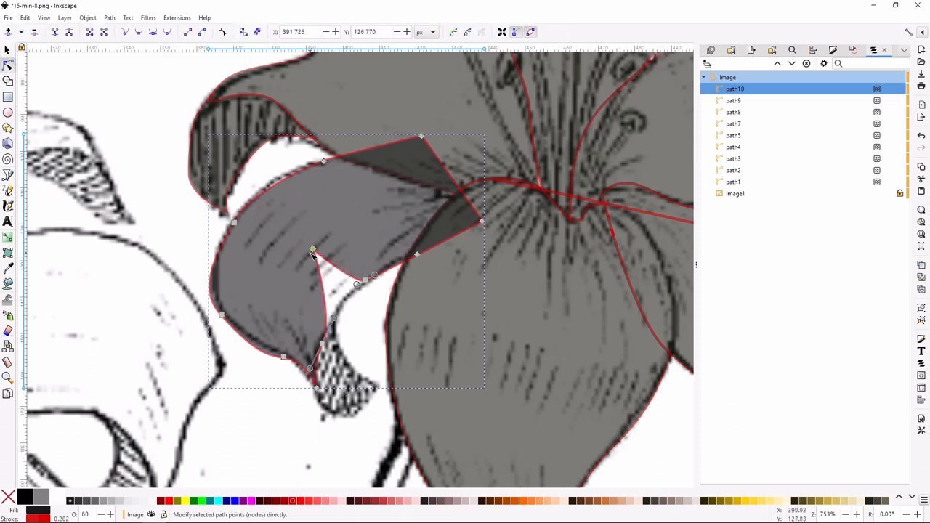
Drag path10's lower nodes and curves so the petal's curl matches the sketch.
left_click(312, 250)
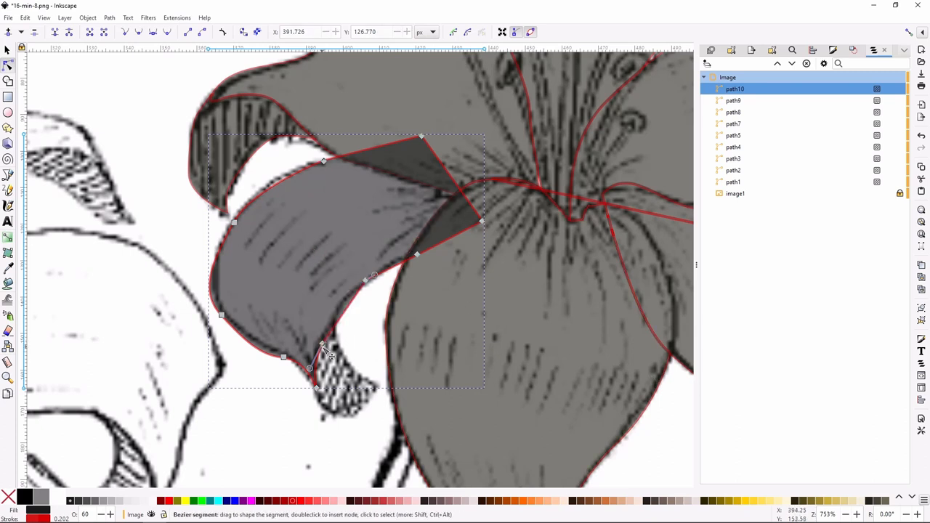
left_click_drag(323, 346, 333, 319)
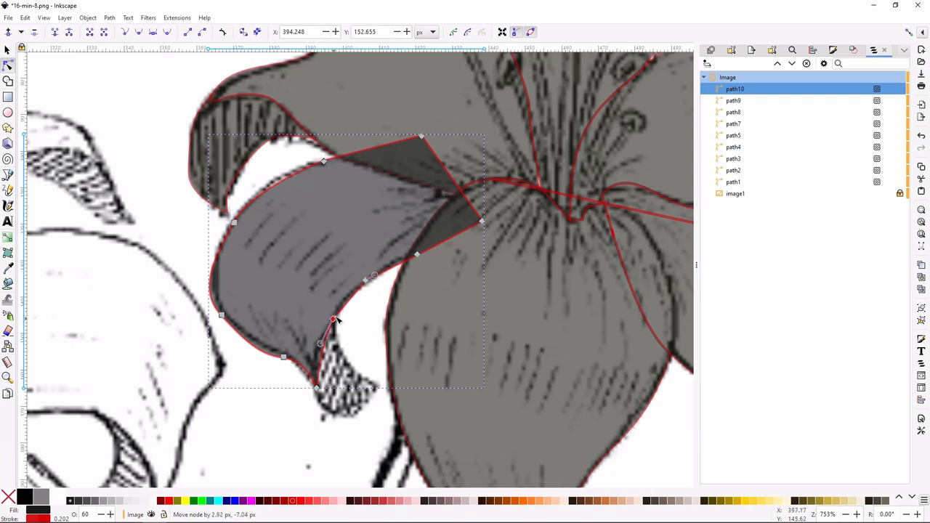
left_click_drag(334, 320, 337, 311)
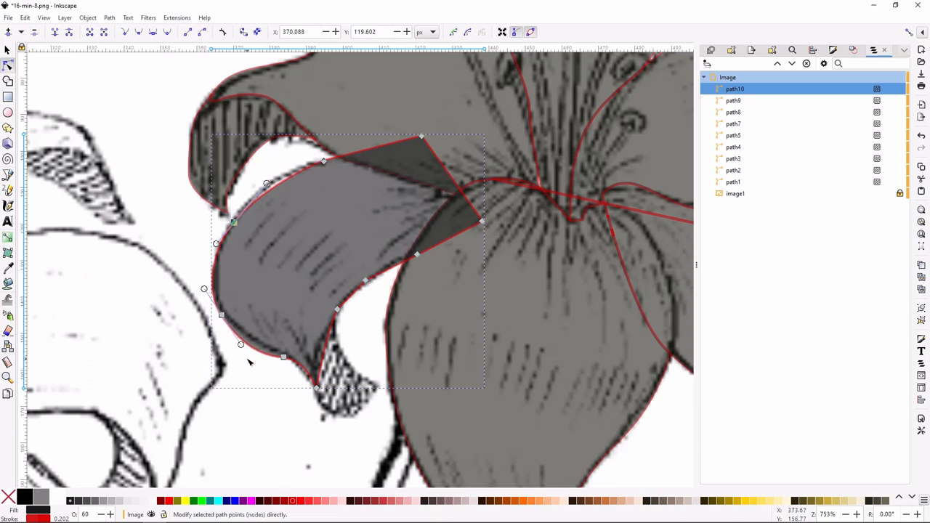
left_click_drag(241, 344, 258, 346)
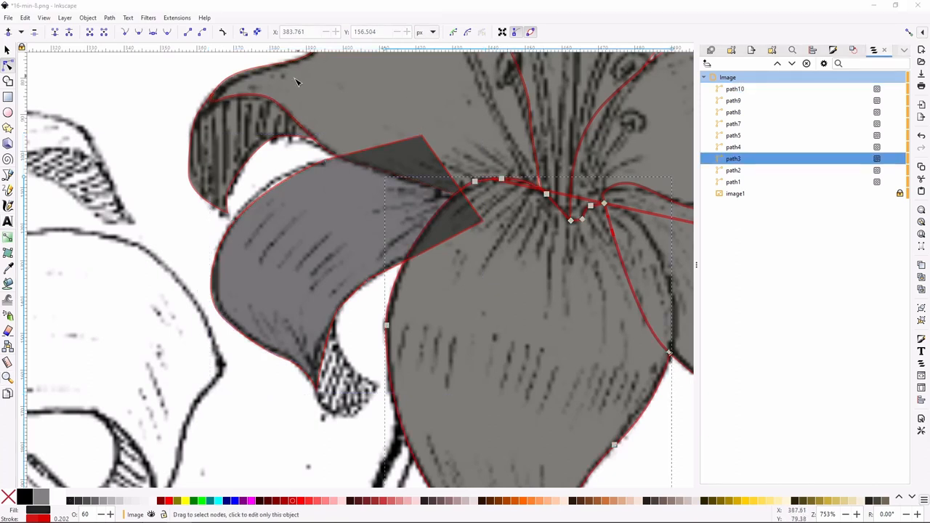
left_click(732, 112)
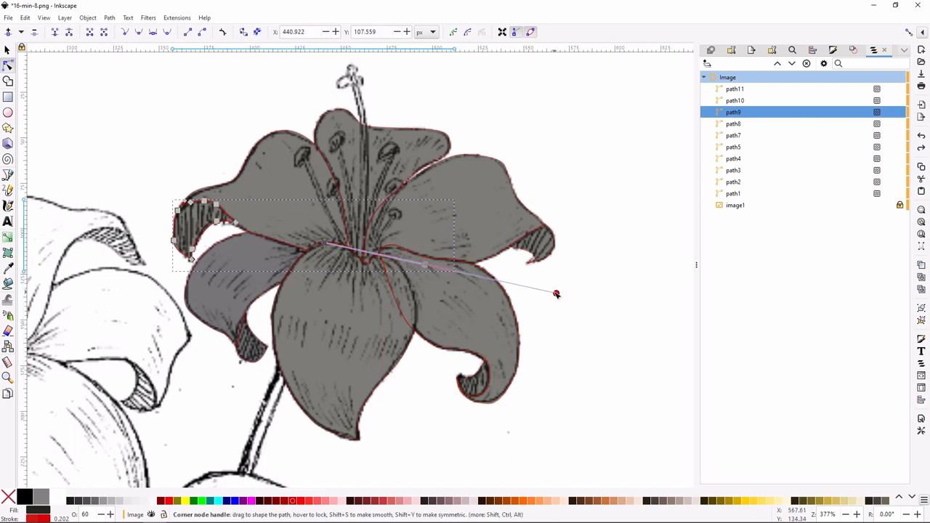
left_click_drag(555, 293, 341, 247)
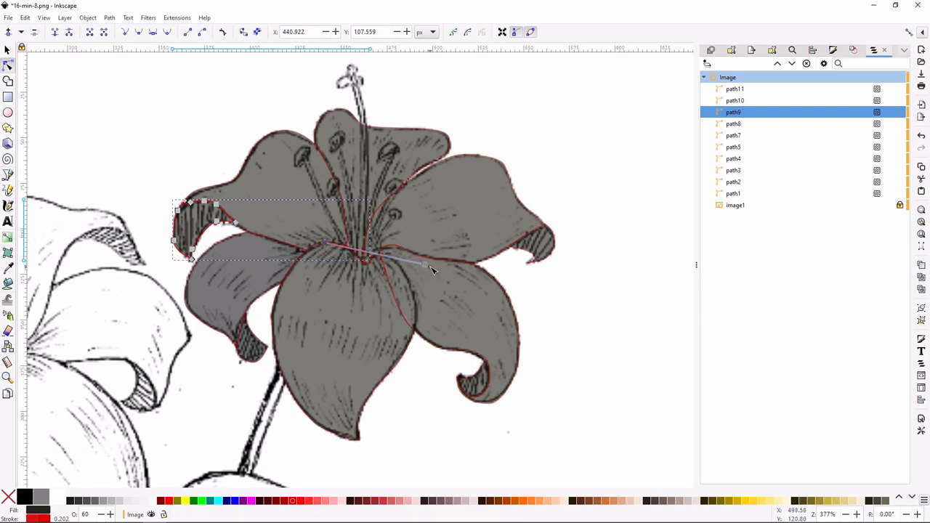
left_click_drag(424, 264, 327, 247)
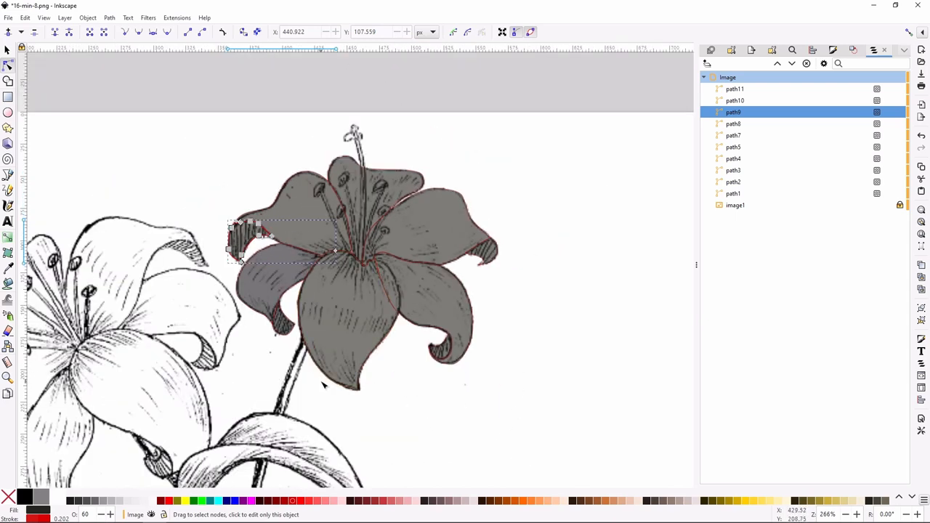
mouse_move(9, 329)
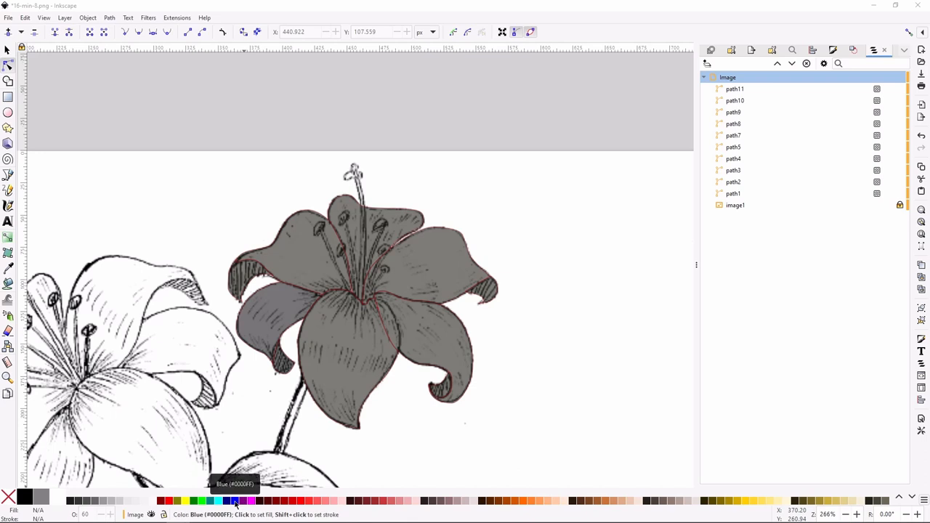
right_click(235, 501)
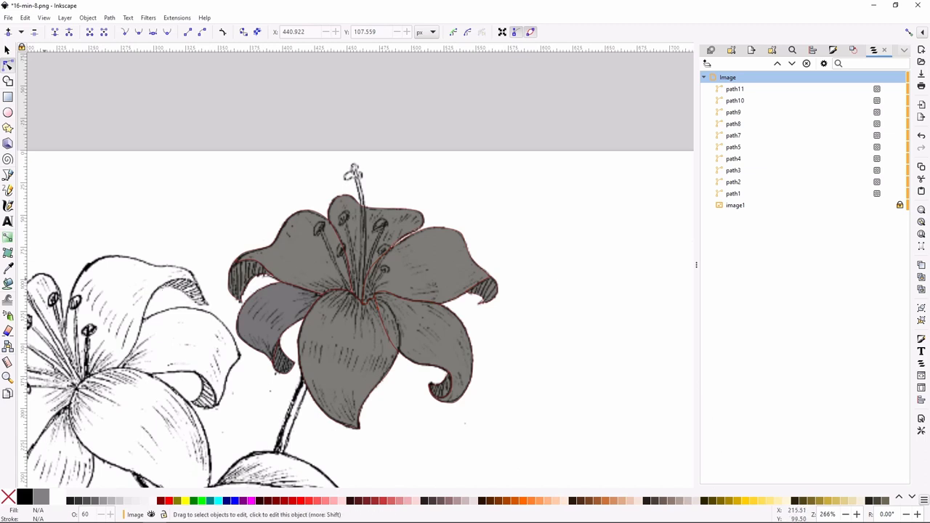
mouse_move(7, 174)
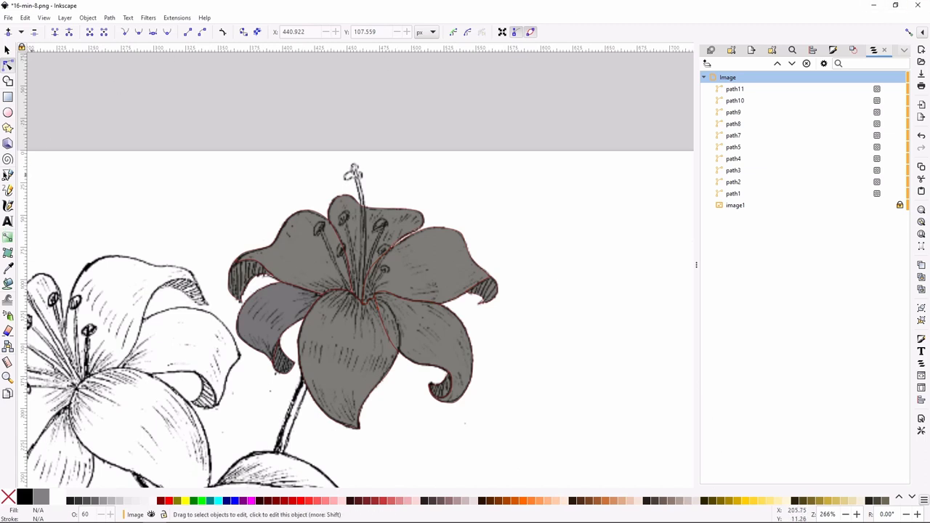
mouse_move(9, 192)
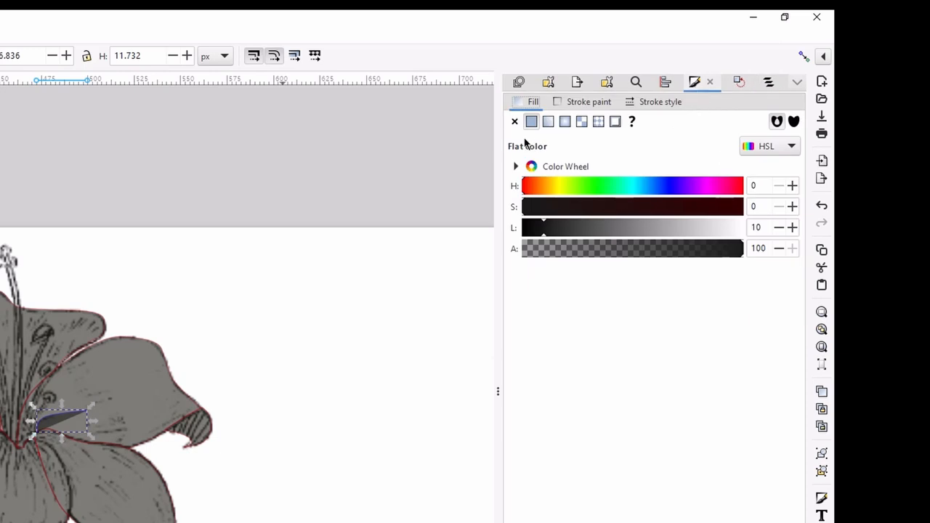
Review the stroke style (0.202 mm width) and stroke paint in Fill and Stroke.
left_click(660, 102)
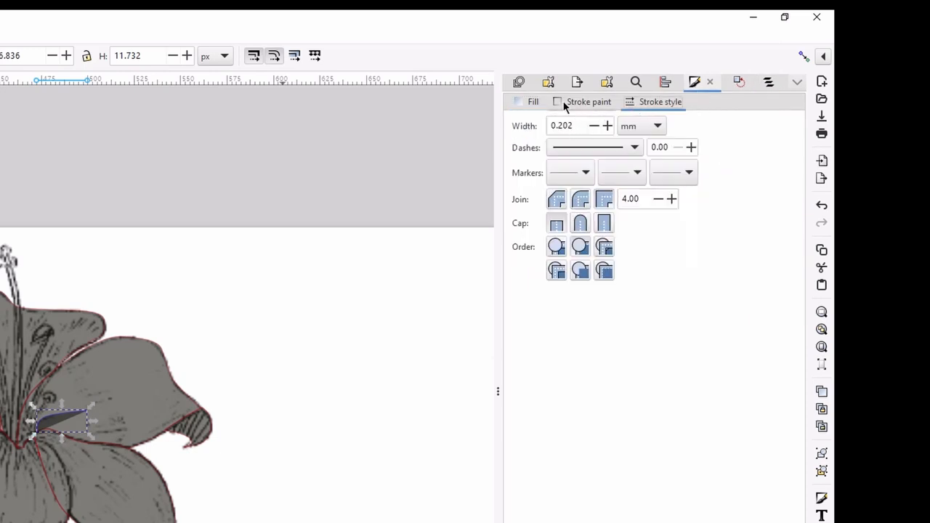
left_click(531, 101)
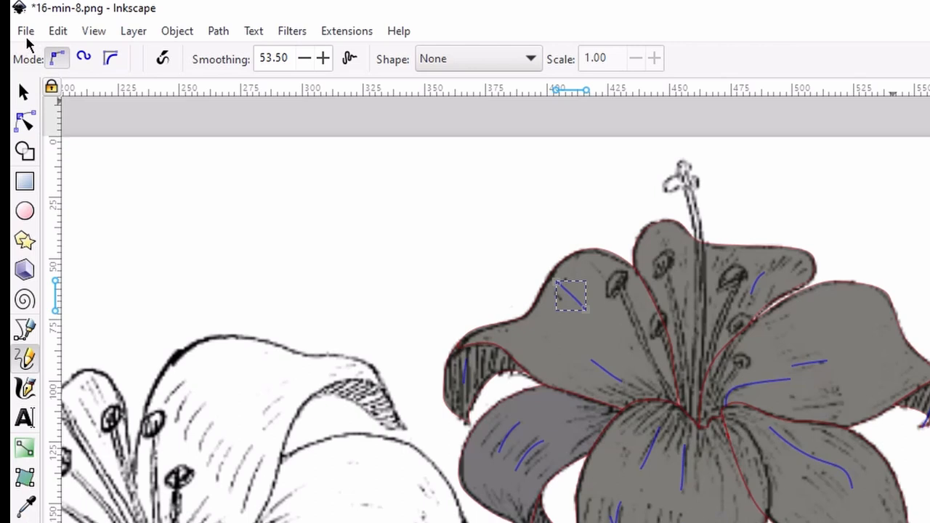
Save the drawing as lily.svg on the Desktop in Inkscape SVG format.
left_click(27, 31)
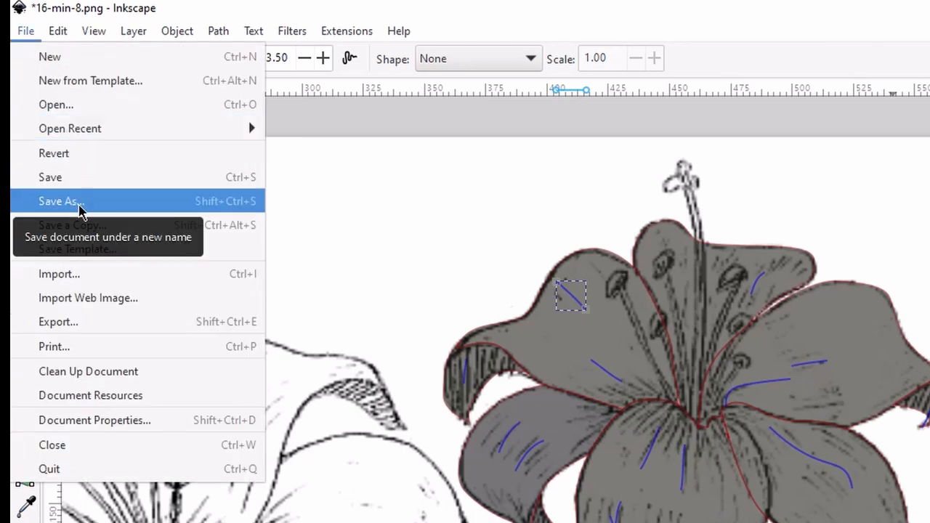
left_click(61, 200)
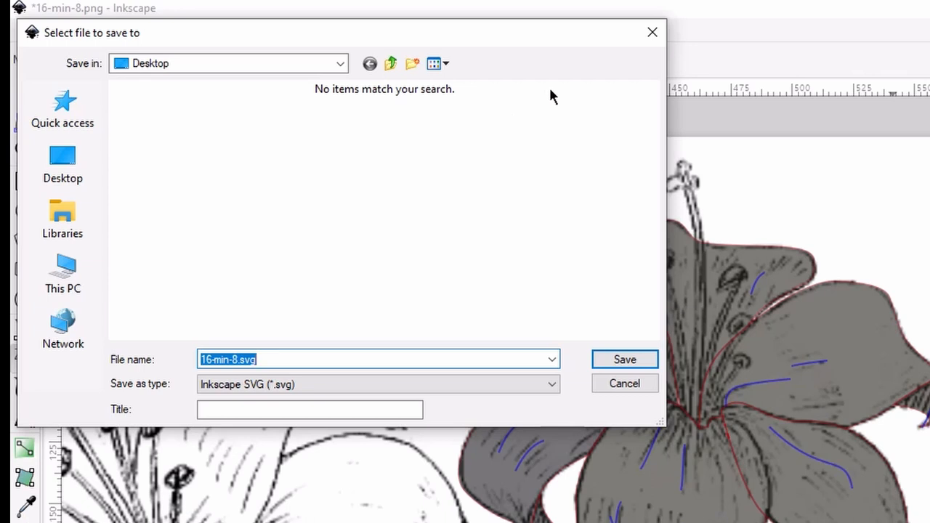
mouse_move(454, 355)
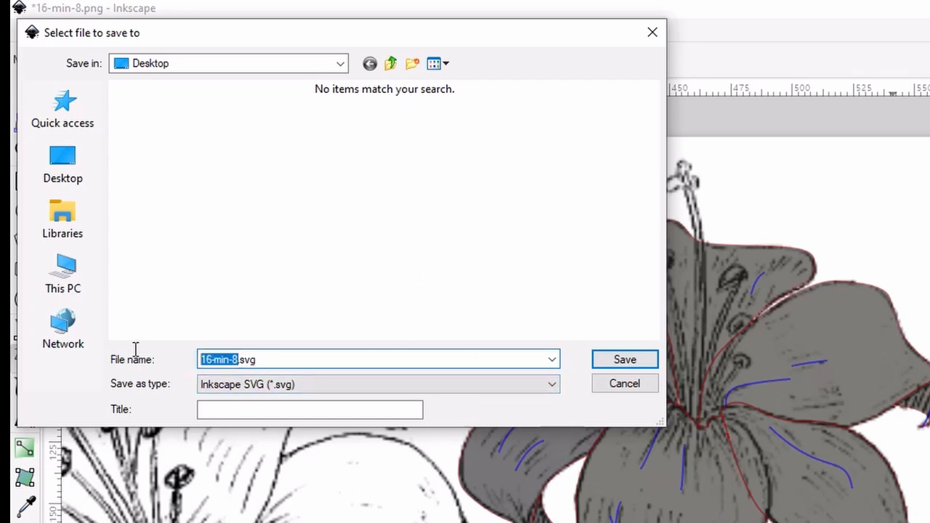
type("lil.svg")
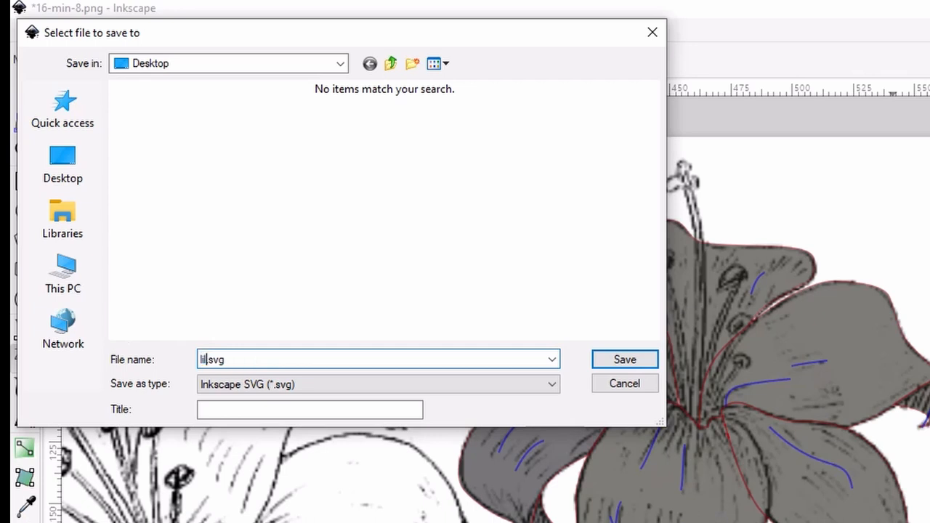
type("ly")
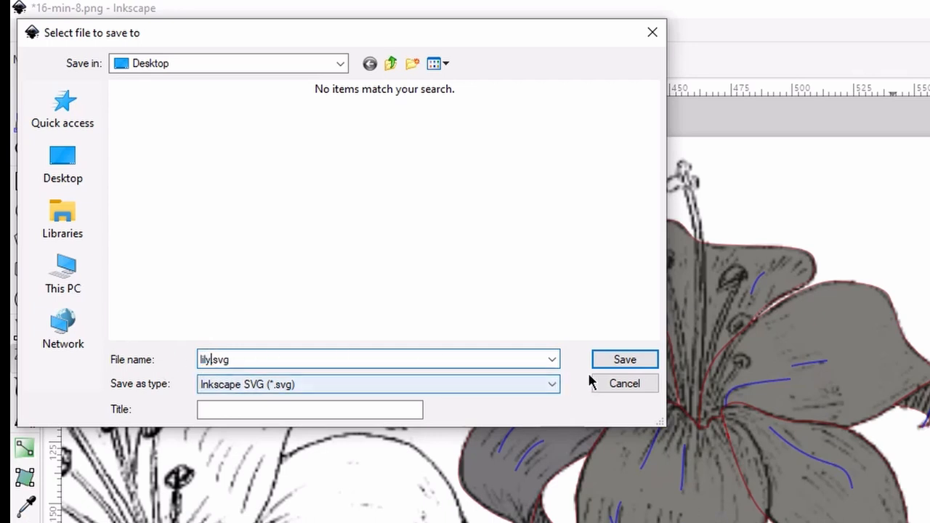
left_click(624, 359)
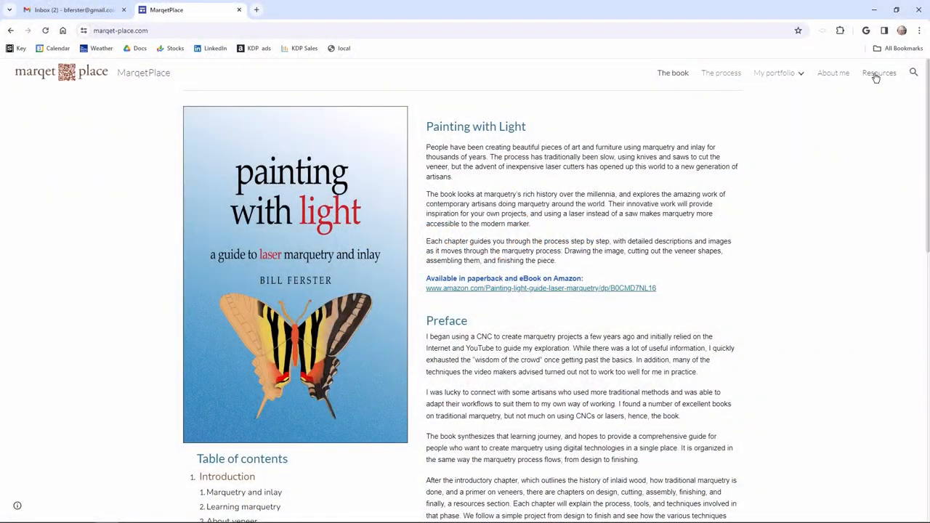
From the Resources page, run the MarqetPlace Visualizer app.
left_click(878, 72)
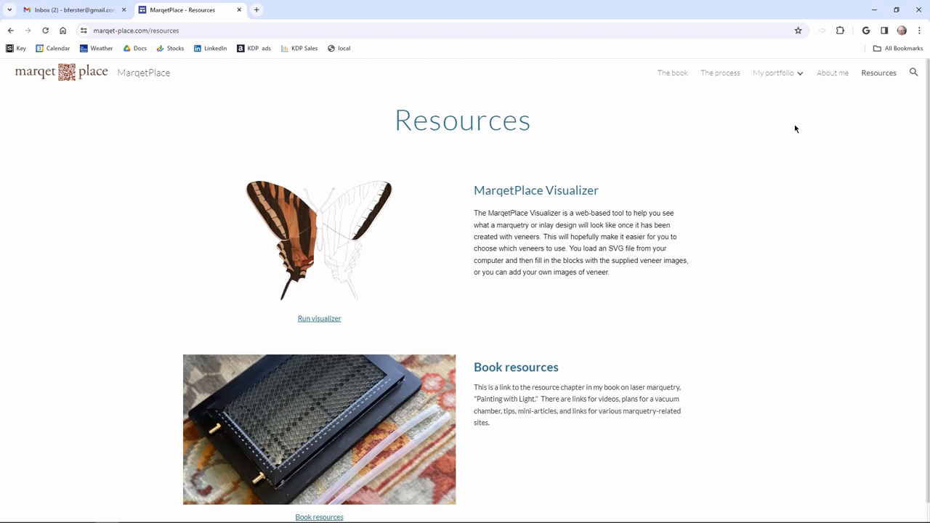
left_click(319, 318)
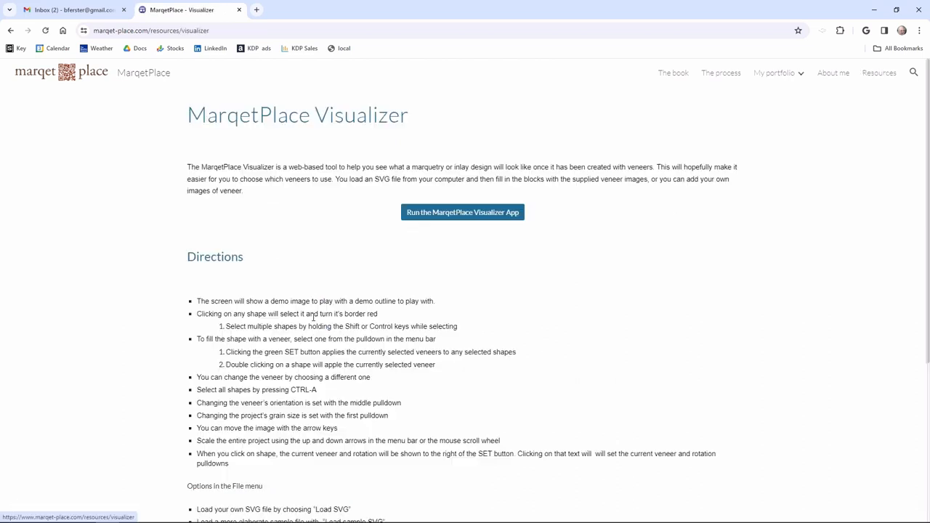
left_click(462, 212)
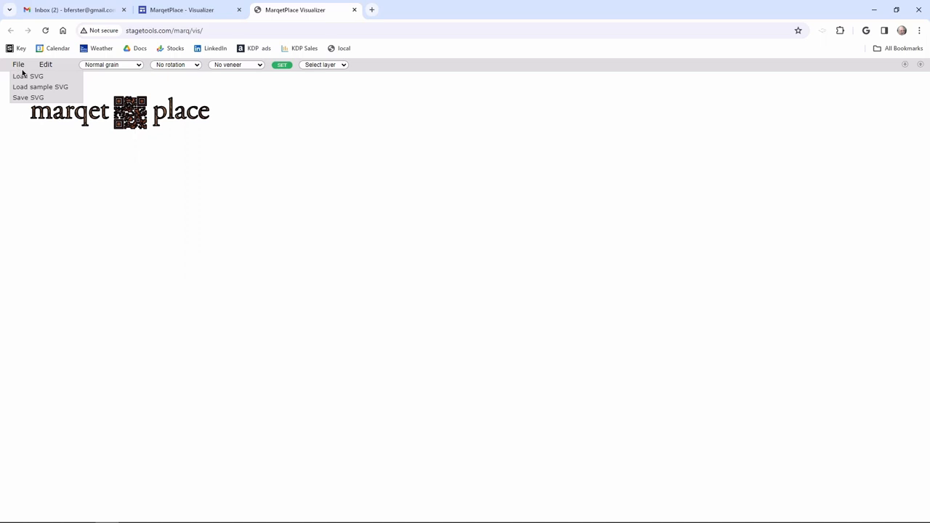
Load lily.svg from the Desktop via File > Load SVG.
left_click(29, 76)
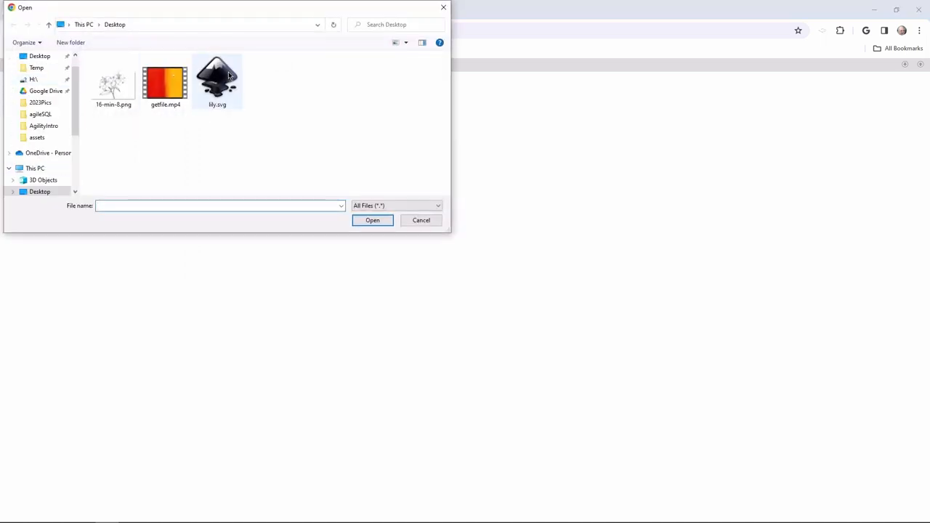
mouse_move(215, 80)
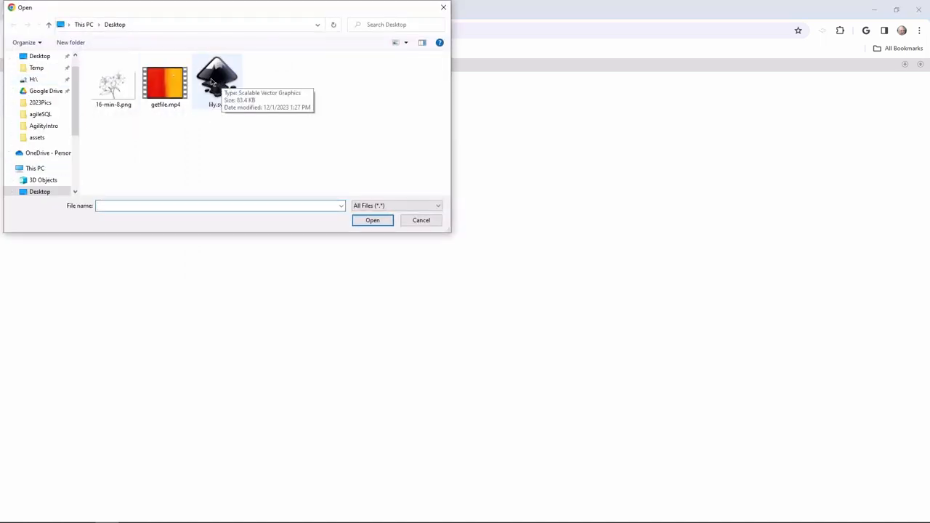
double_click(216, 80)
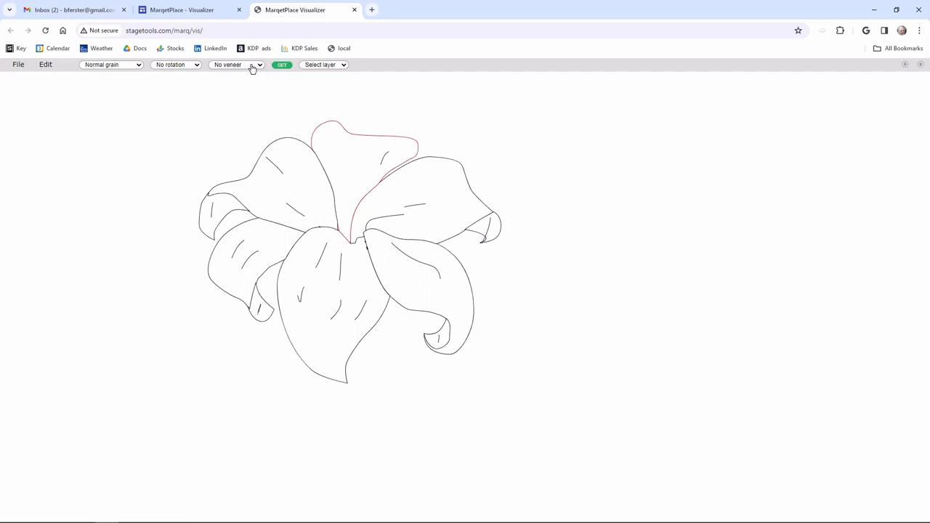
Choose Cherry veneer and fill the top and front petals with it.
left_click(237, 64)
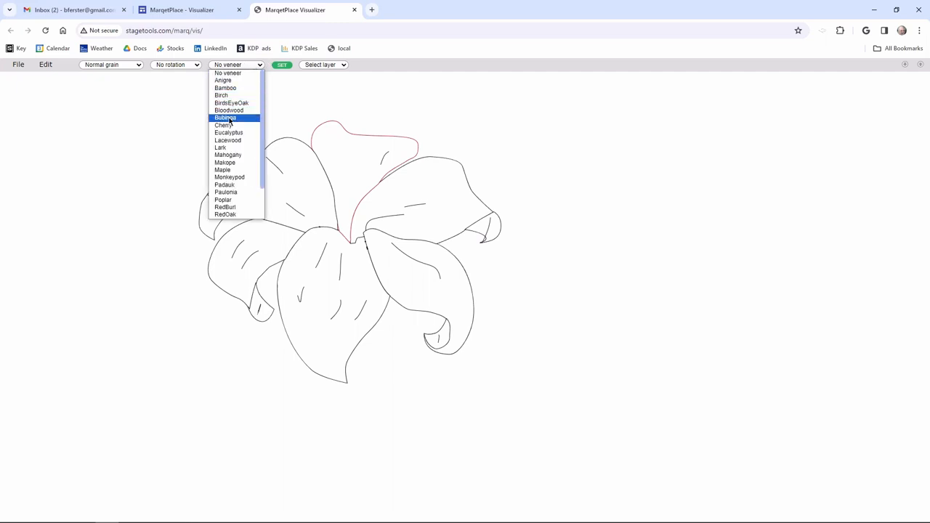
left_click(221, 124)
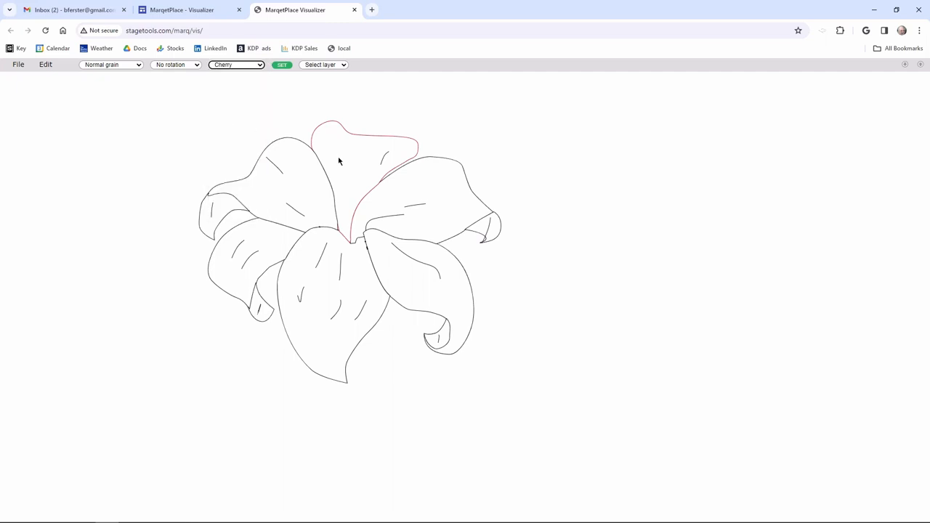
left_click(356, 167)
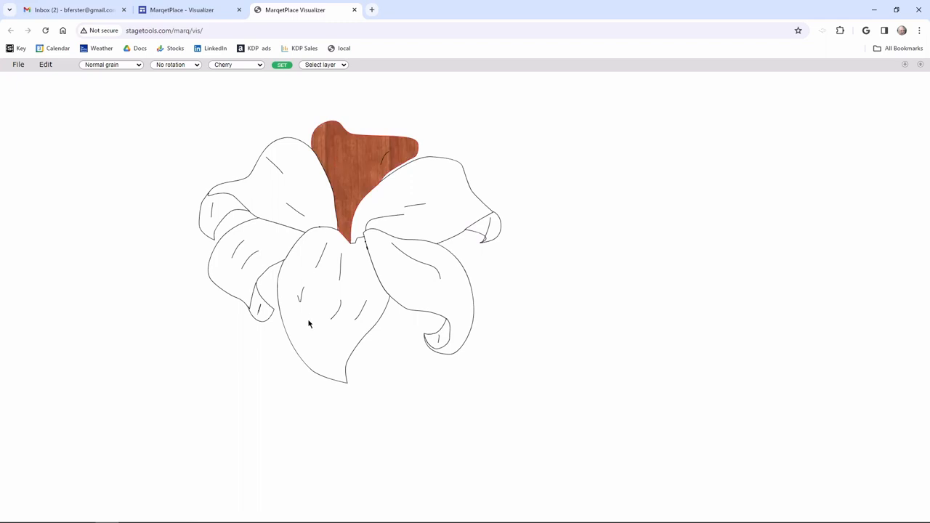
left_click(319, 312)
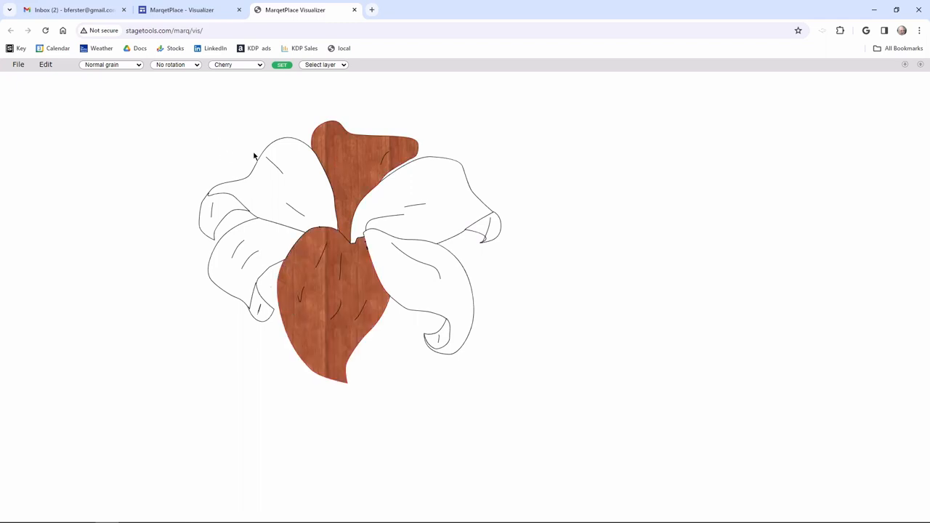
Set grain rotation to 45 degrees and fill the upper left and right petals with cherry.
left_click(235, 64)
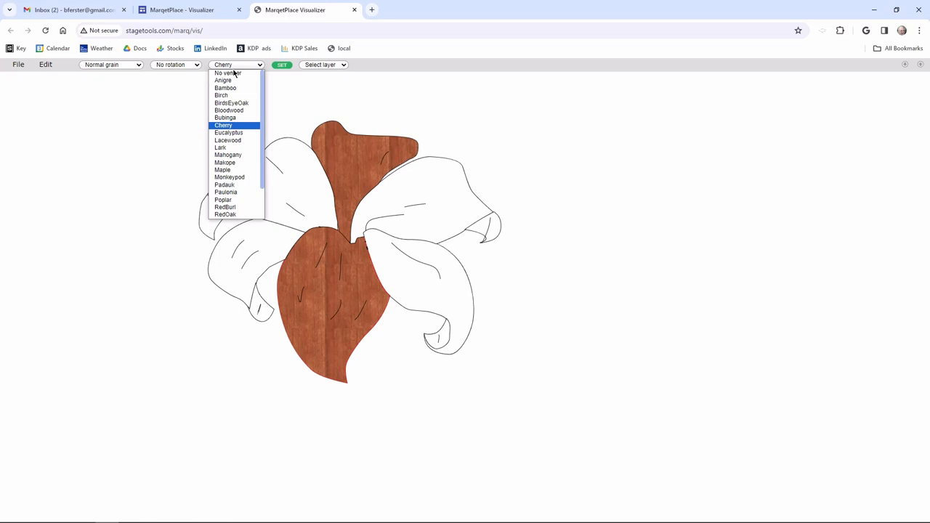
left_click(176, 64)
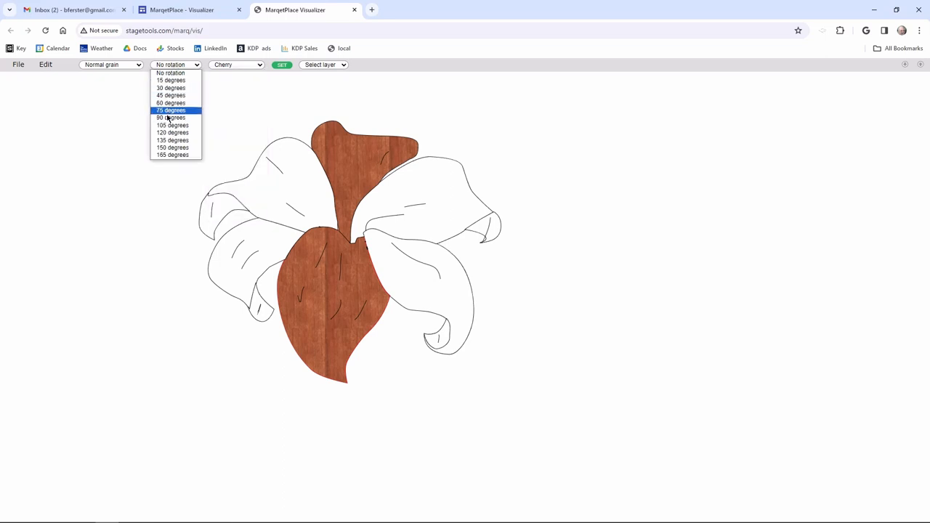
left_click(172, 116)
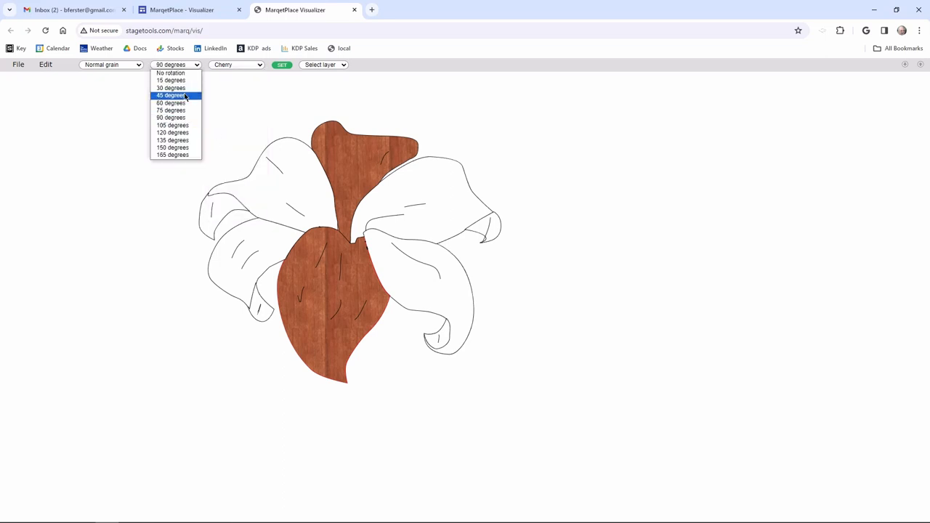
left_click(171, 96)
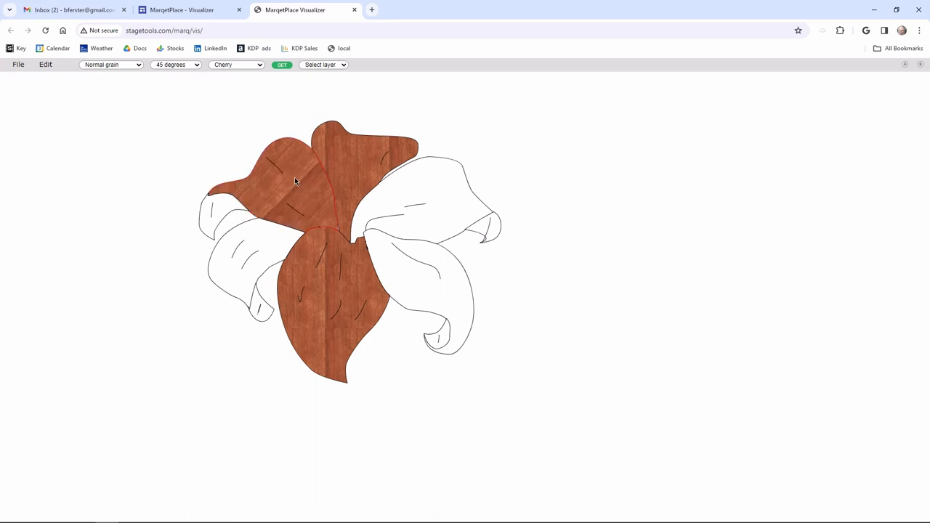
left_click(422, 197)
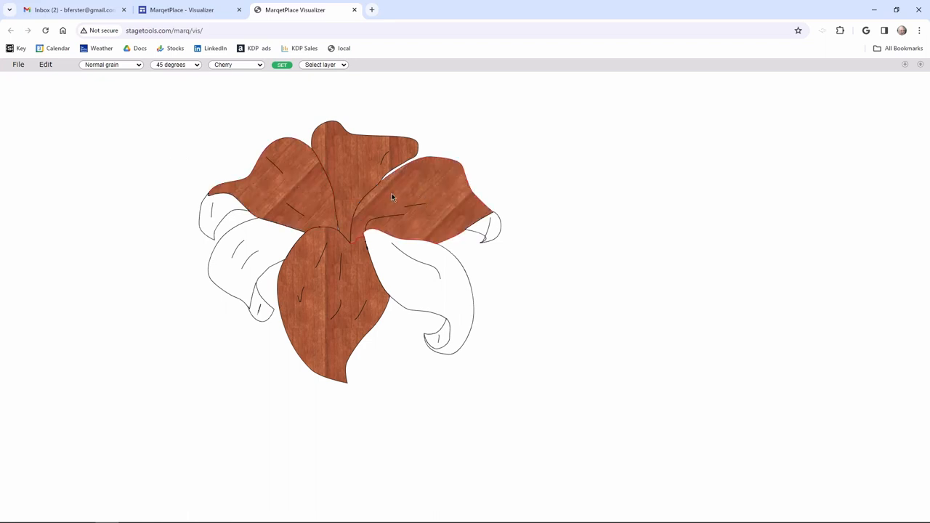
Set grain rotation to 135 degrees and fill the lower left petal with cherry.
left_click(176, 64)
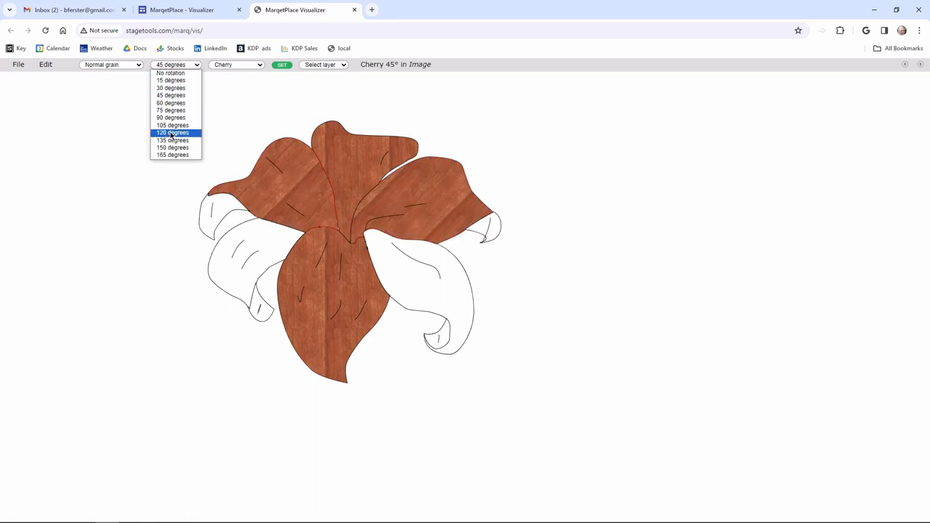
left_click(171, 139)
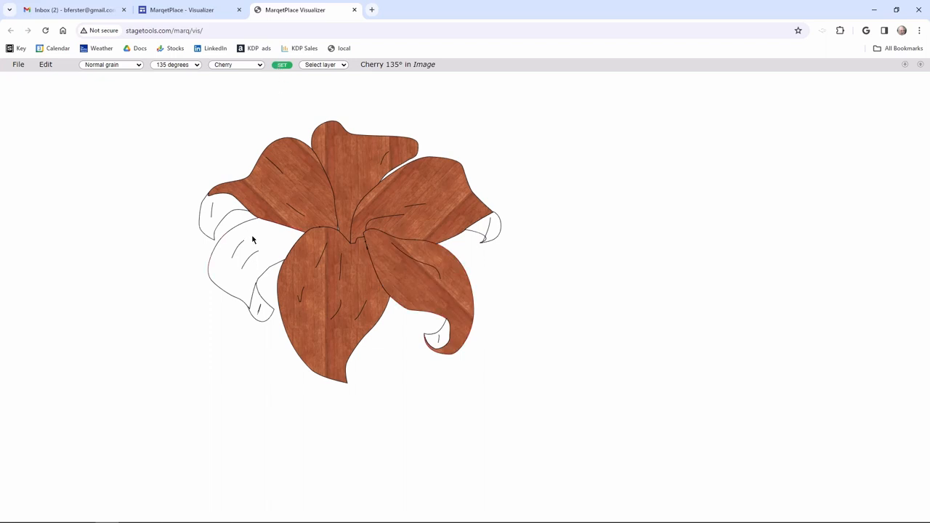
left_click(176, 64)
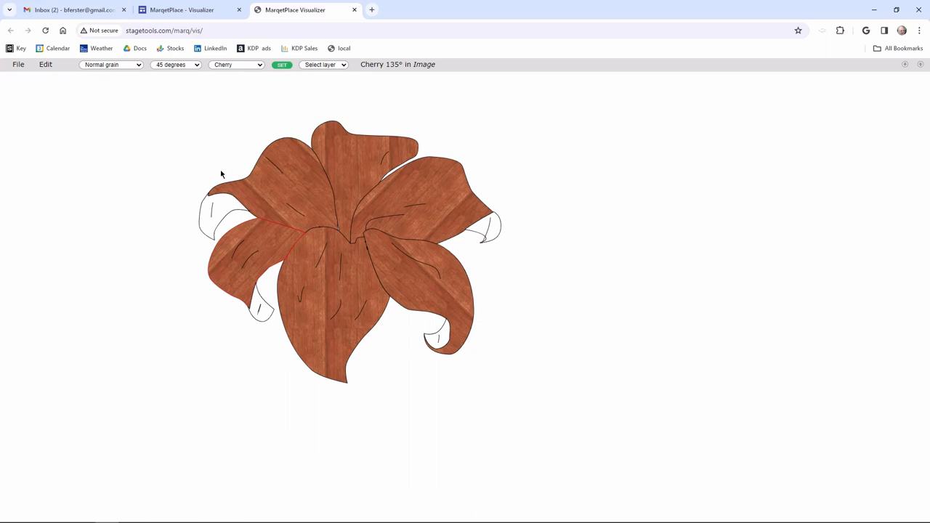
Set grain rotation to 15 degrees for the remaining petal's cherry fill.
left_click(175, 64)
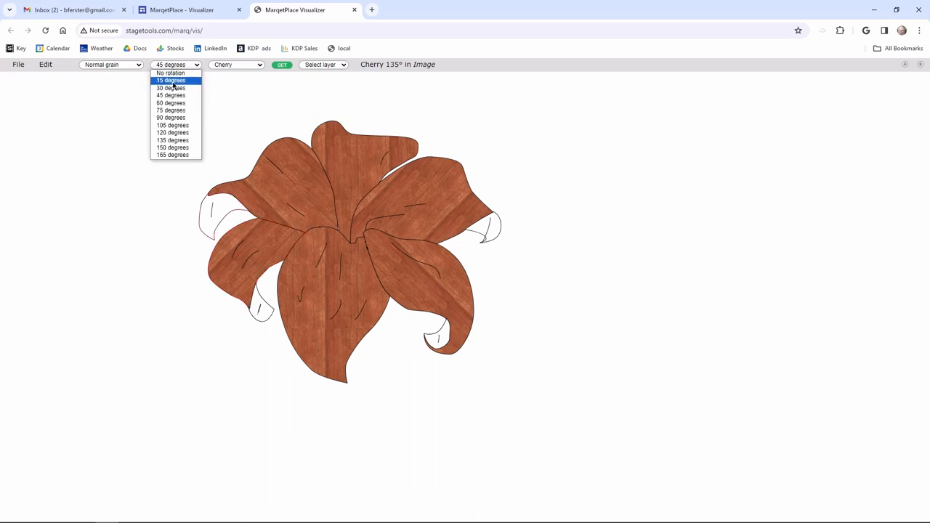
left_click(171, 80)
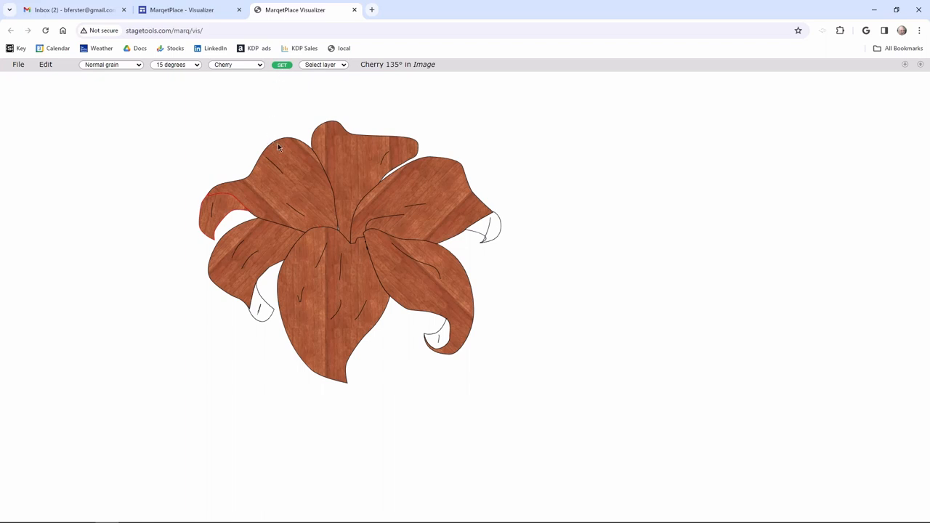
mouse_move(491, 233)
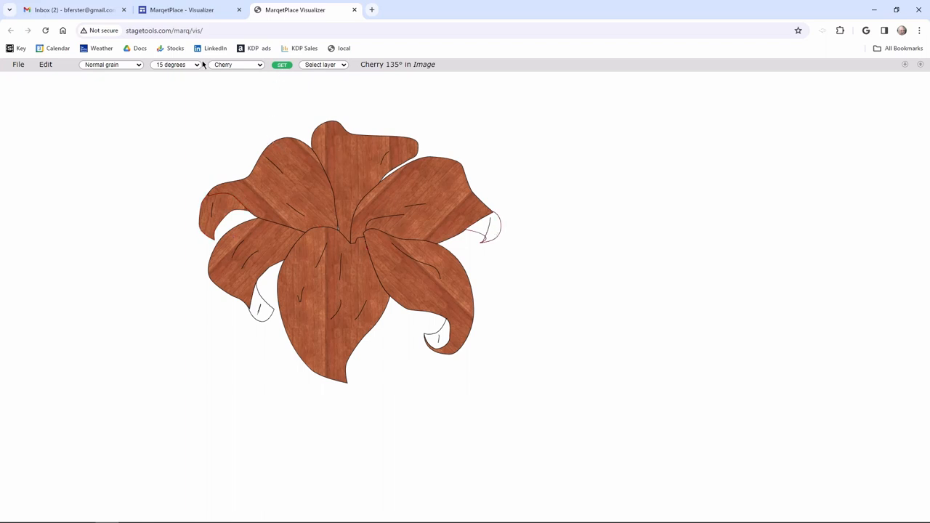
Switch the veneer to Bloodwood and fill the left petal tip with it.
left_click(235, 64)
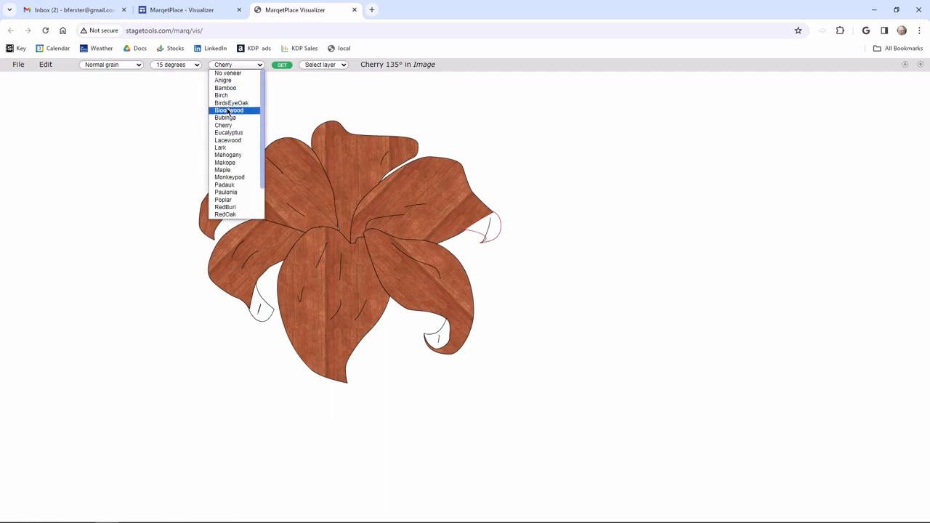
left_click(230, 111)
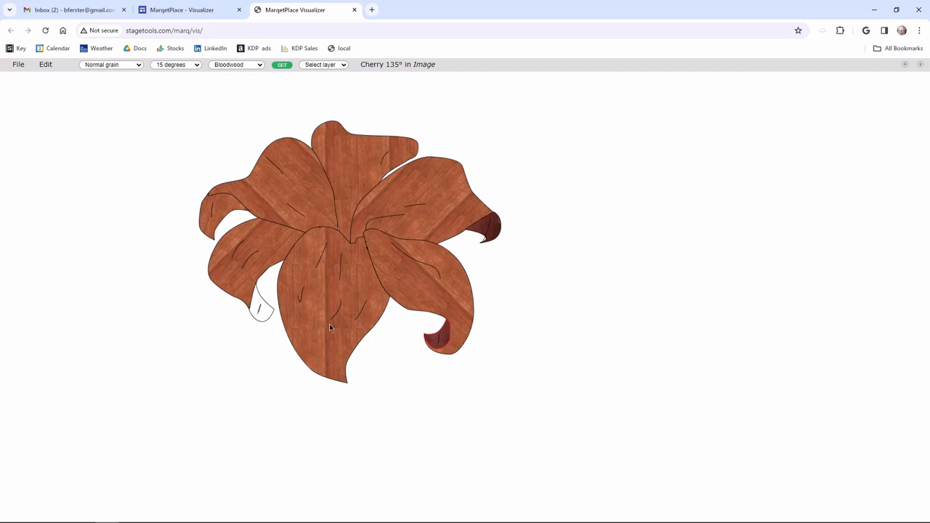
left_click(261, 305)
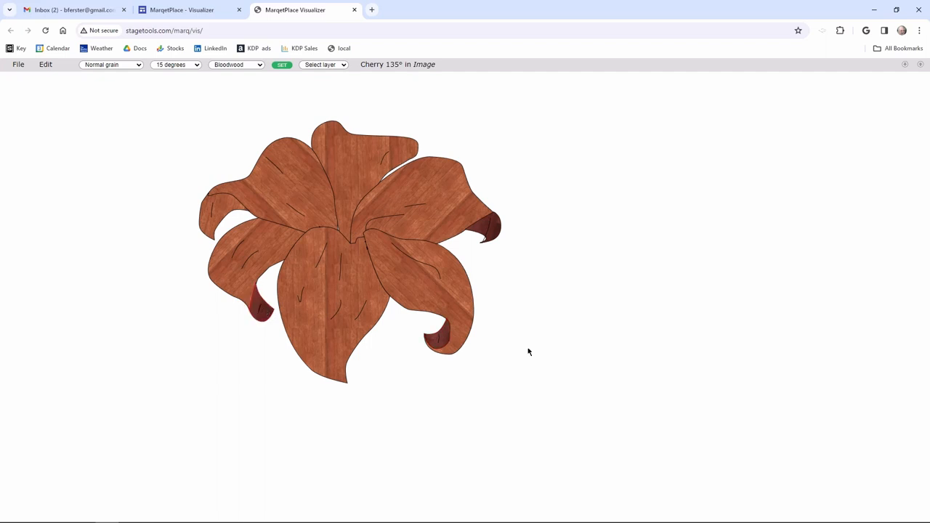